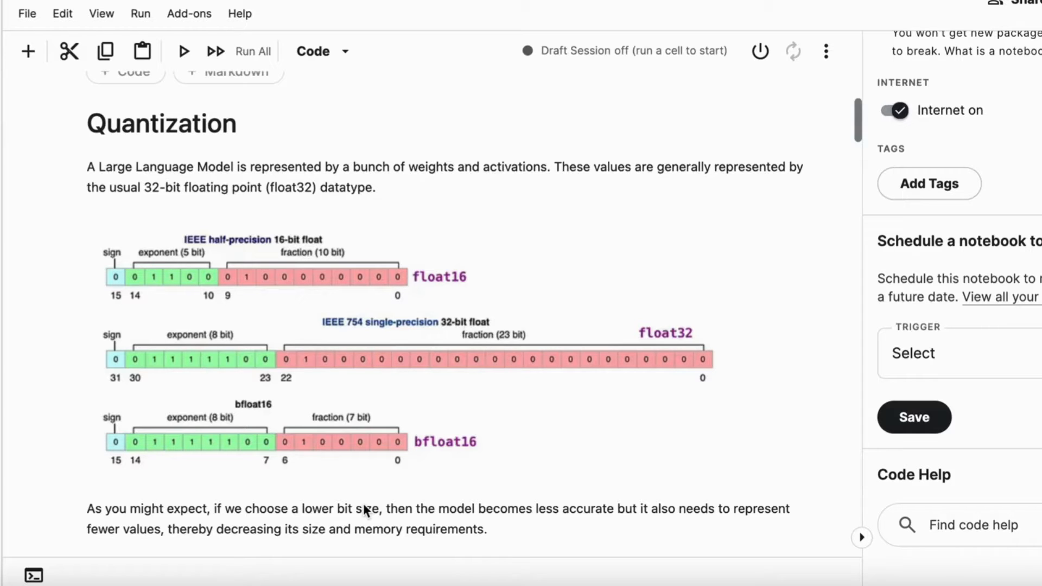
Step: Scroll down through the notebook's opening quantization notes and select a cell
{"action": "scroll", "scroll_direction": "down", "scroll_amount": 3}
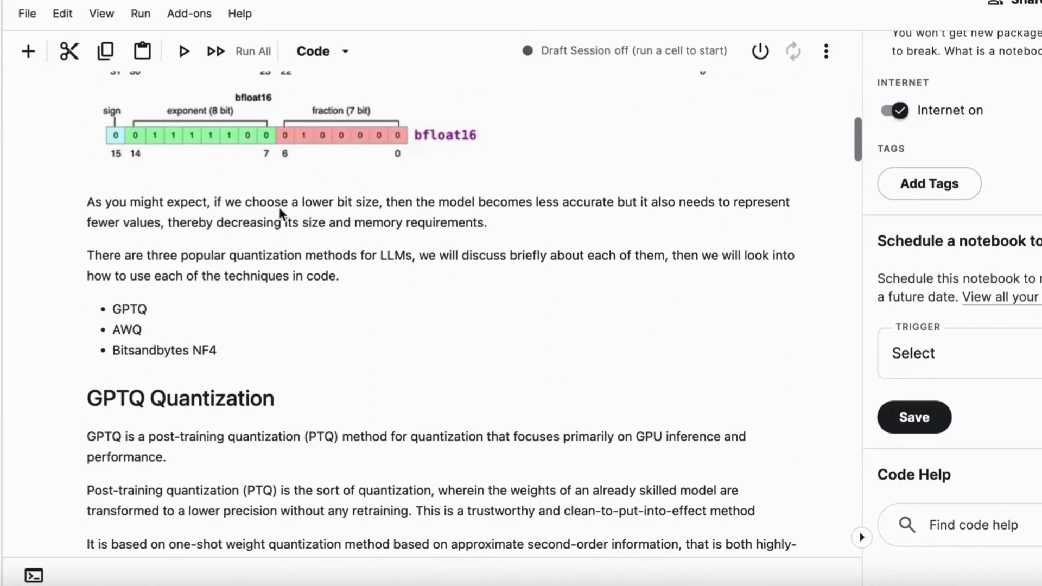
{"action": "mouse_move", "coordinate": [303, 219]}
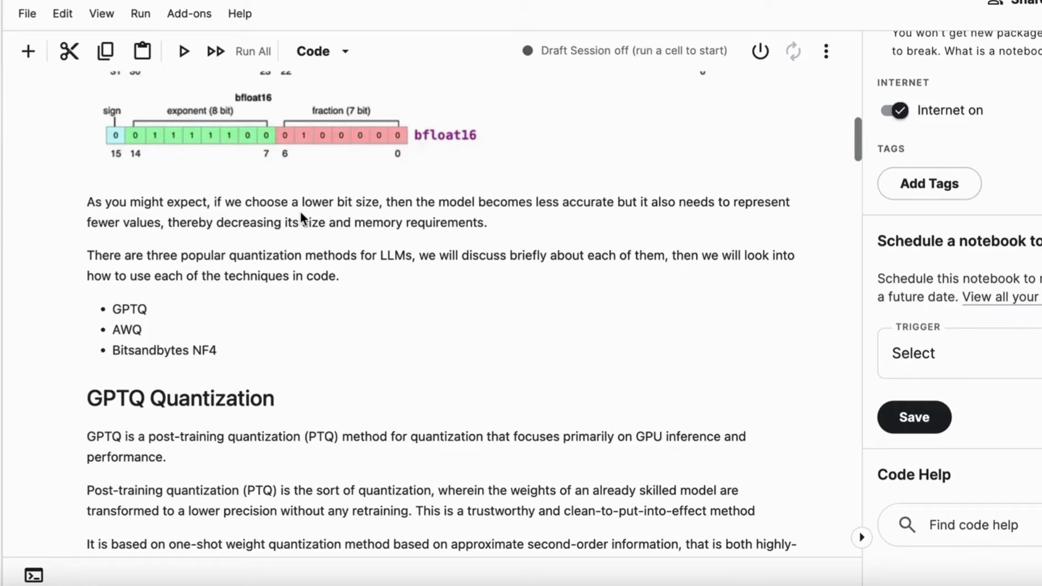
{"action": "scroll", "scroll_direction": "down", "scroll_amount": 3}
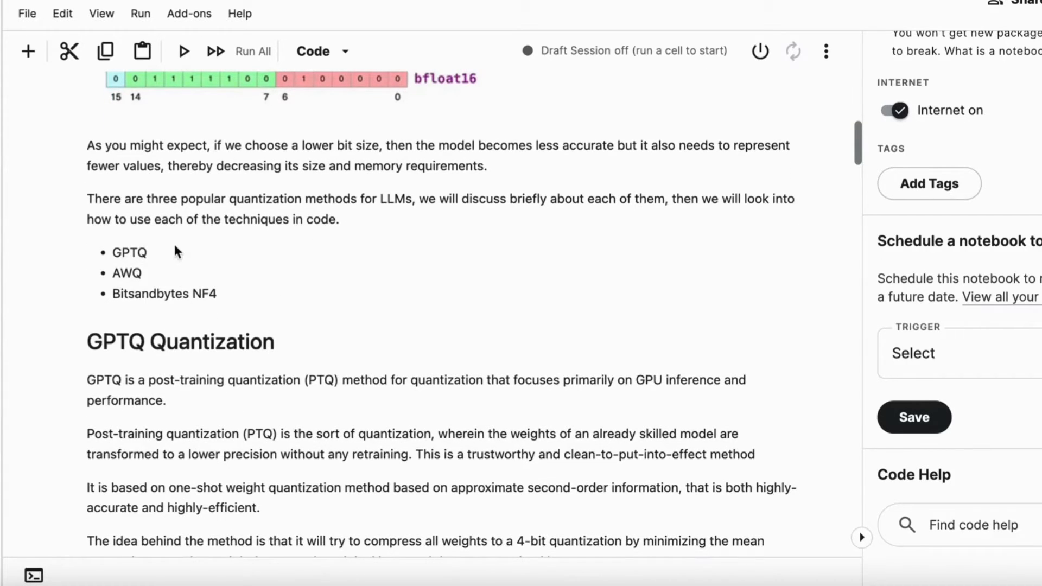
{"action": "scroll", "scroll_direction": "down", "scroll_amount": 3}
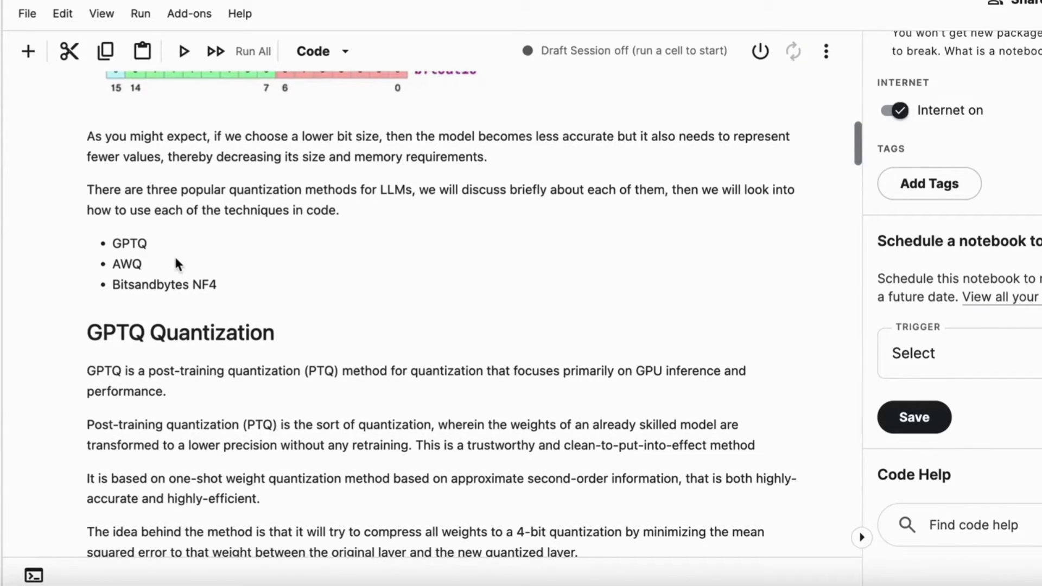
{"action": "mouse_move", "coordinate": [289, 261]}
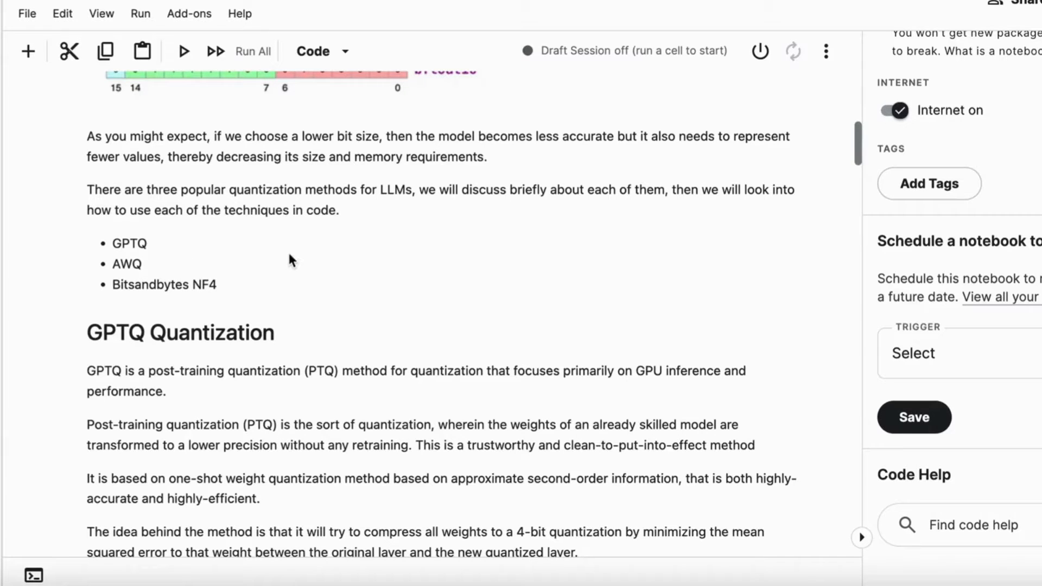
{"action": "scroll", "scroll_direction": "down", "scroll_amount": 3}
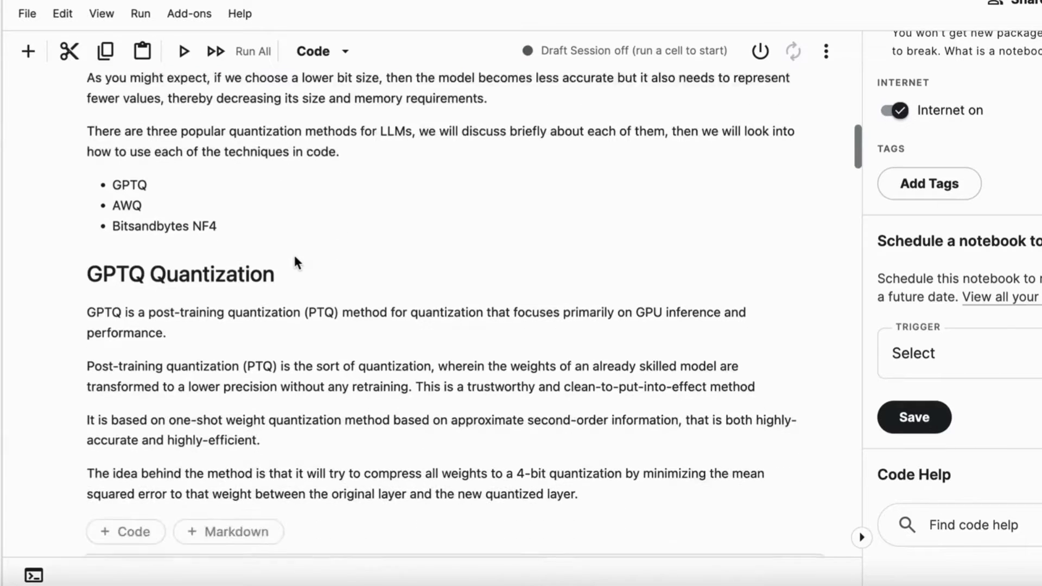
{"action": "scroll", "scroll_direction": "down", "scroll_amount": 3}
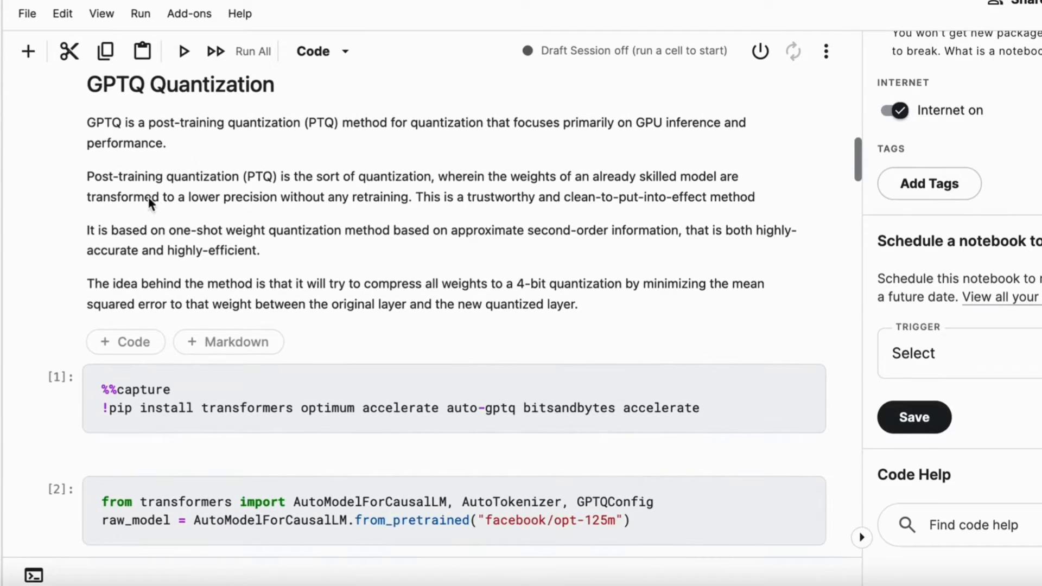
{"action": "mouse_move", "coordinate": [345, 241]}
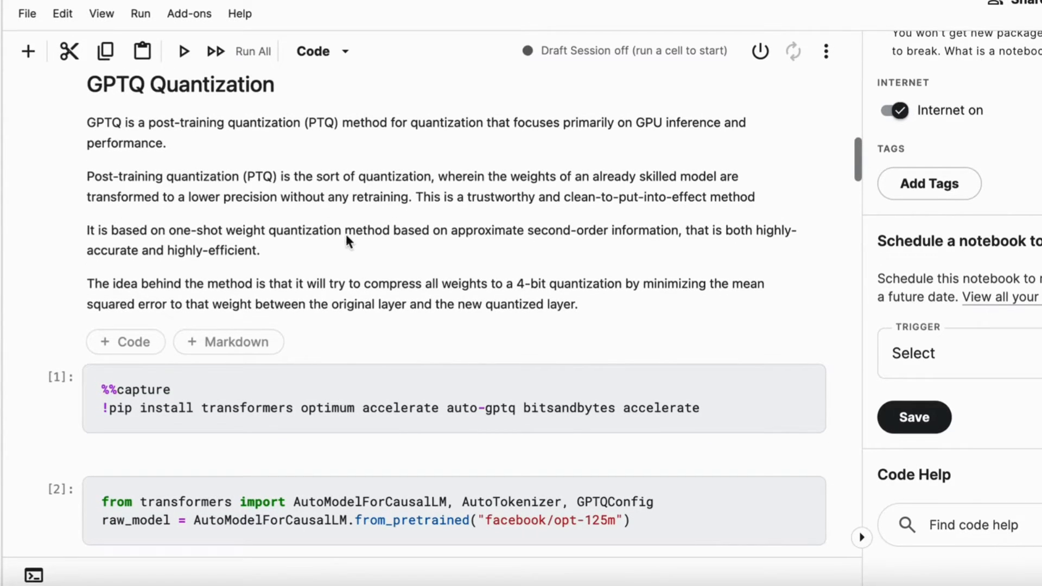
{"action": "mouse_move", "coordinate": [488, 206]}
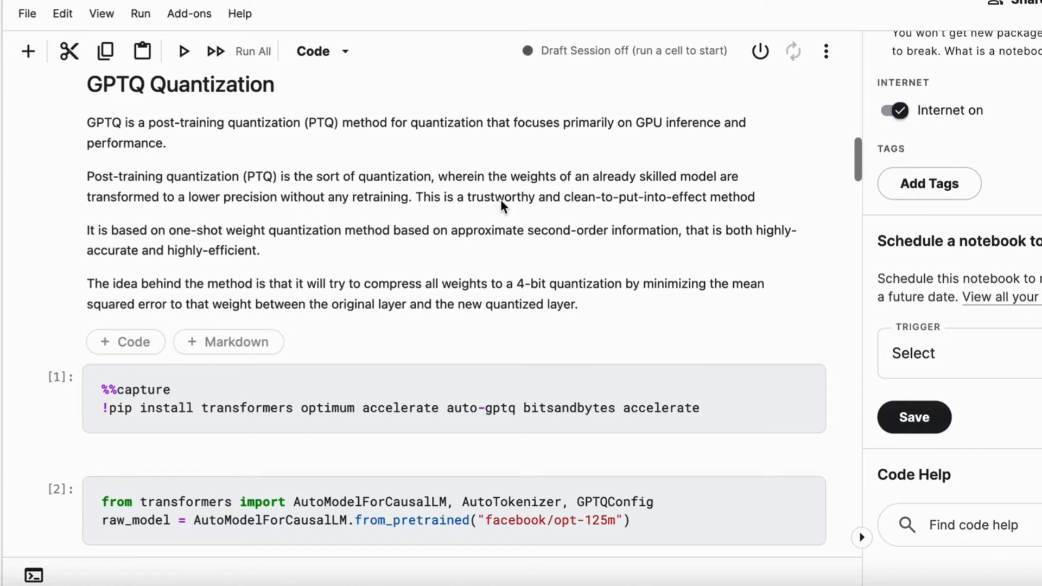
{"action": "mouse_move", "coordinate": [201, 235]}
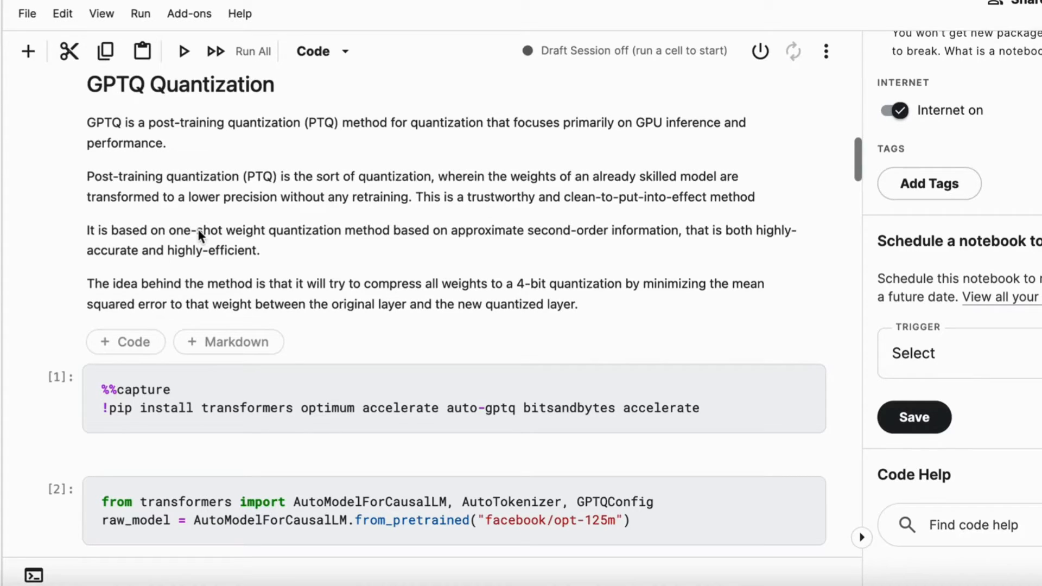
{"action": "mouse_move", "coordinate": [352, 242]}
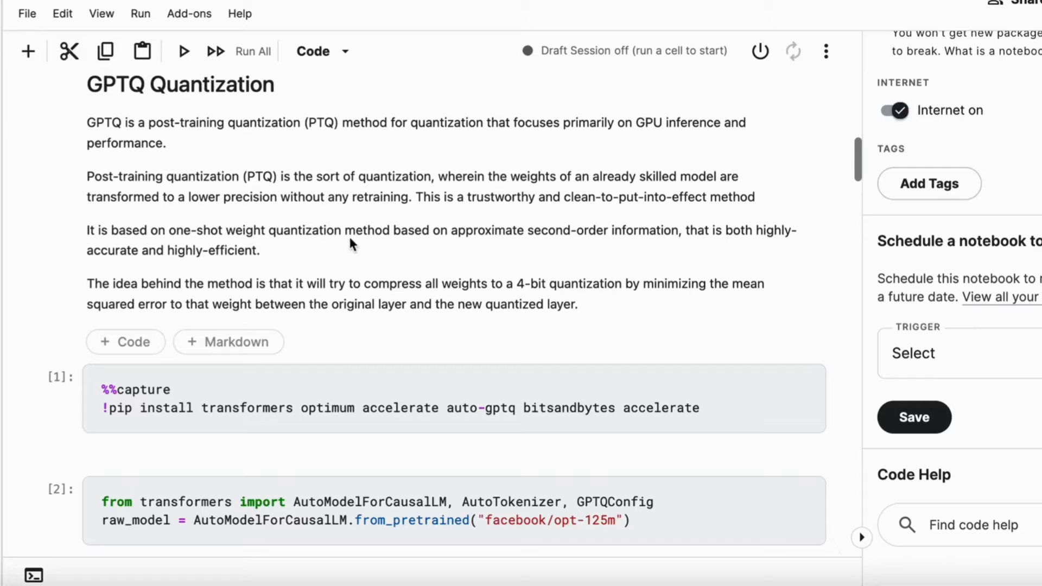
{"action": "mouse_move", "coordinate": [431, 238]}
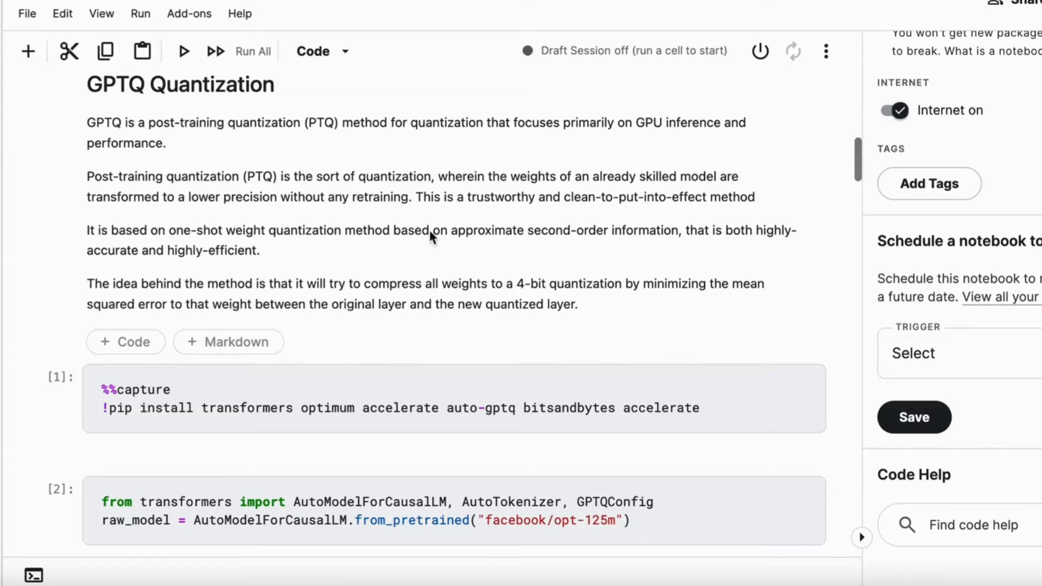
{"action": "mouse_move", "coordinate": [511, 244]}
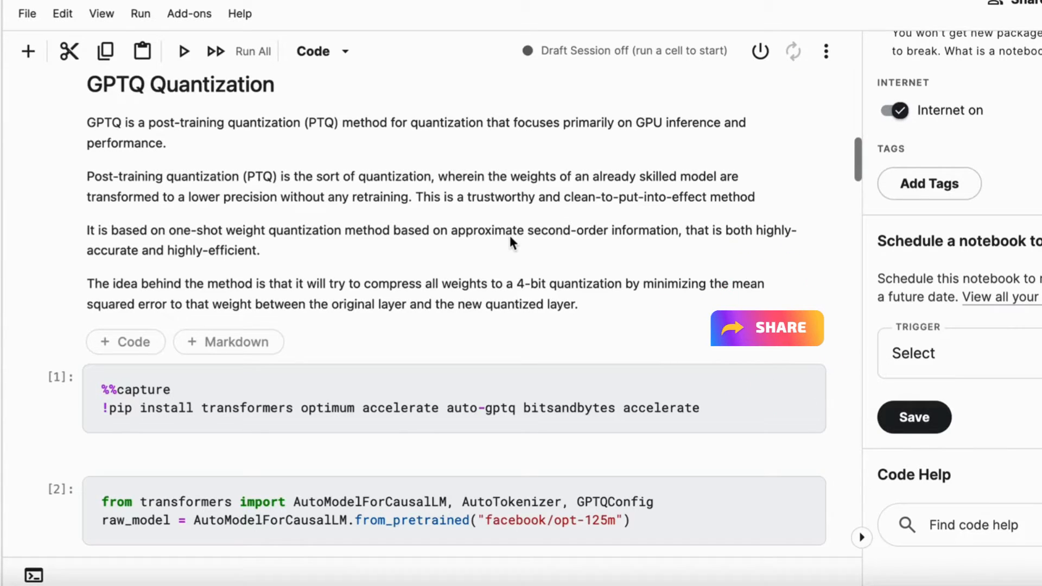
{"action": "left_click", "coordinate": [765, 328]}
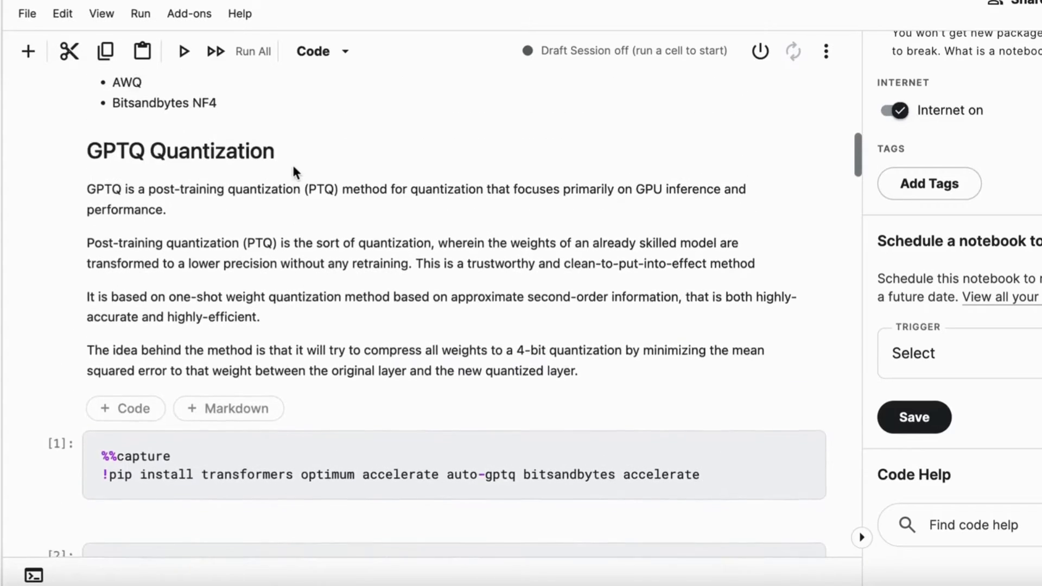
Step: Continue down through the explanation cells toward the first code examples
{"action": "scroll", "scroll_direction": "down", "scroll_amount": 3}
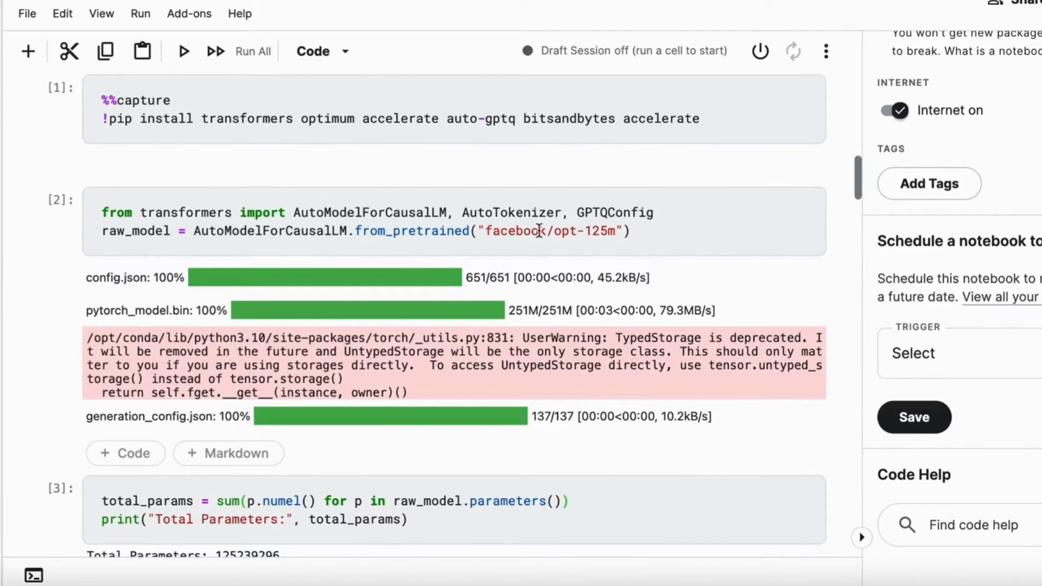
{"action": "mouse_move", "coordinate": [564, 231]}
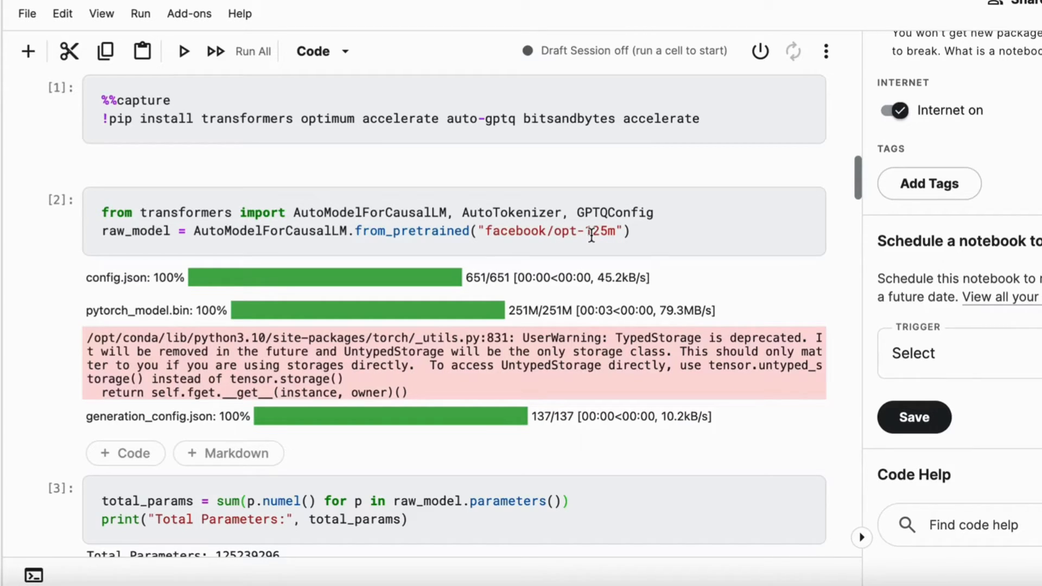
{"action": "scroll", "scroll_direction": "down", "scroll_amount": 3}
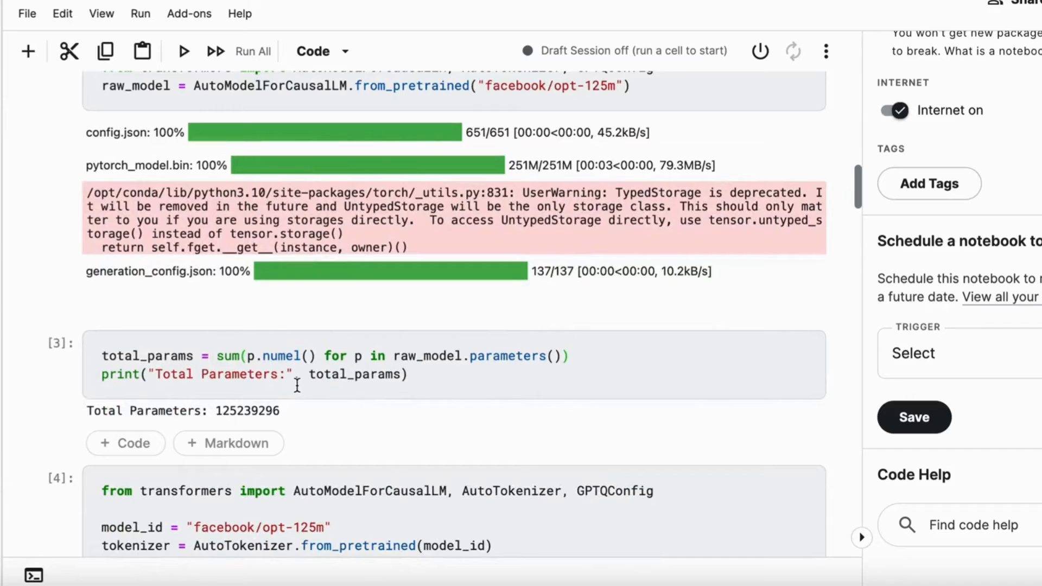
{"action": "mouse_move", "coordinate": [228, 417]}
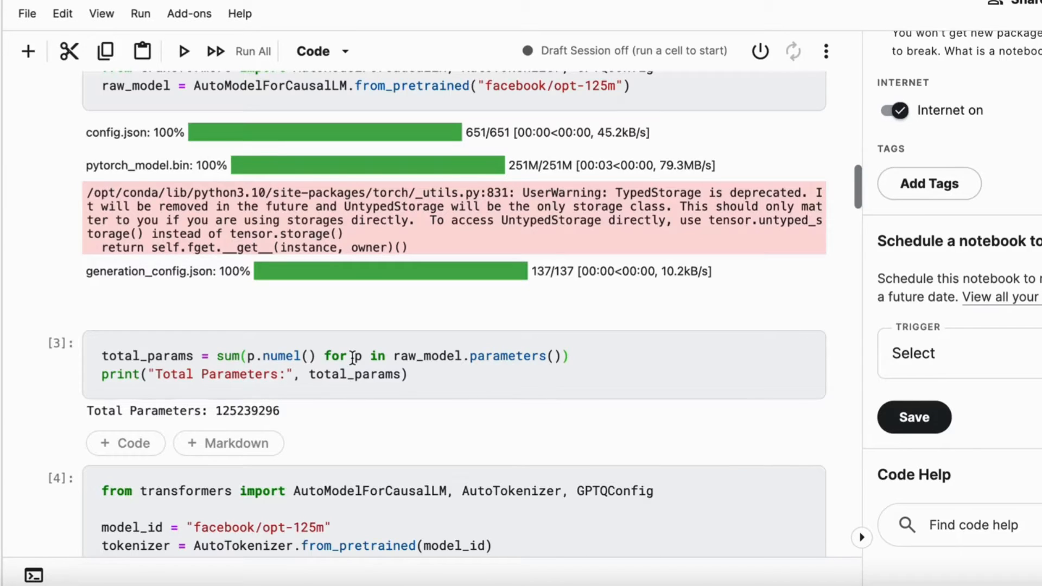
{"action": "scroll", "scroll_direction": "down", "scroll_amount": 3}
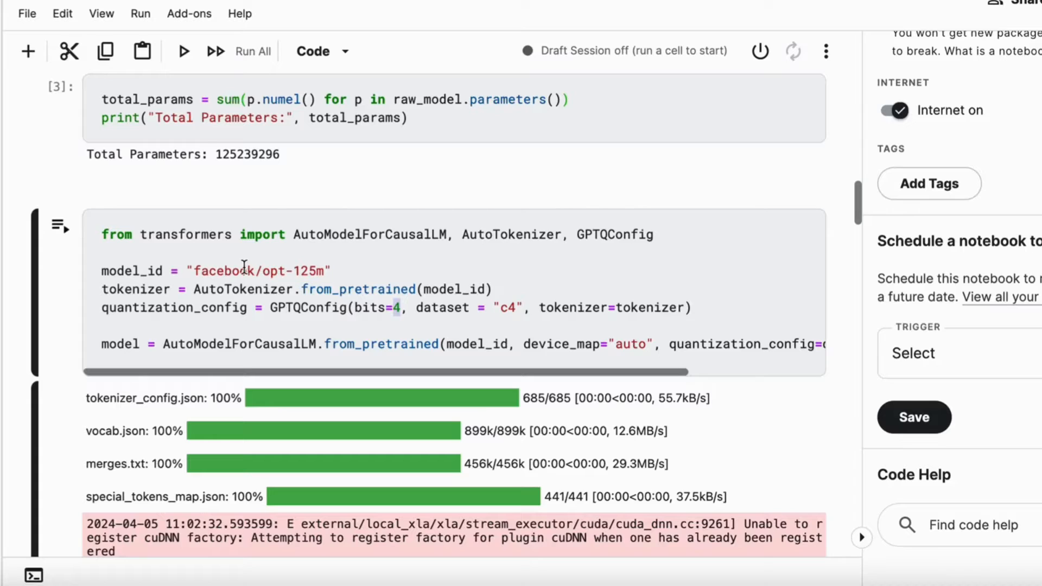
{"action": "mouse_move", "coordinate": [625, 291]}
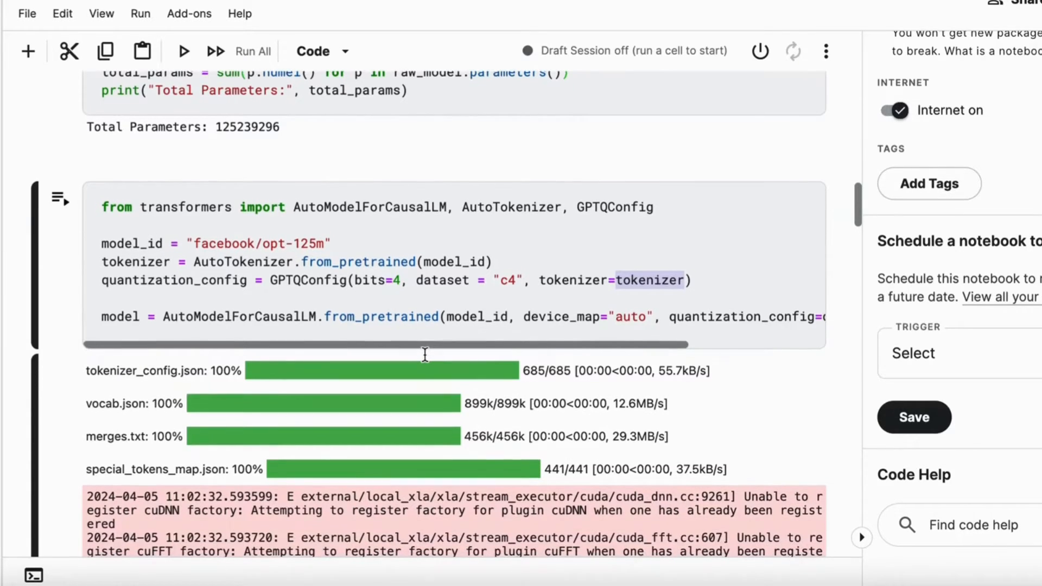
{"action": "scroll", "scroll_direction": "down", "scroll_amount": 3}
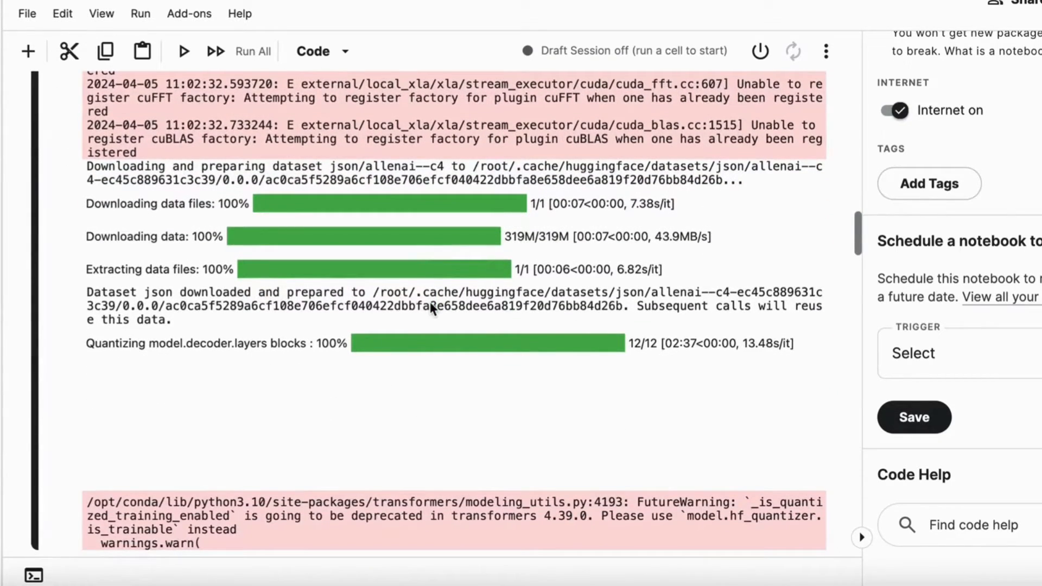
{"action": "scroll", "scroll_direction": "down", "scroll_amount": 3}
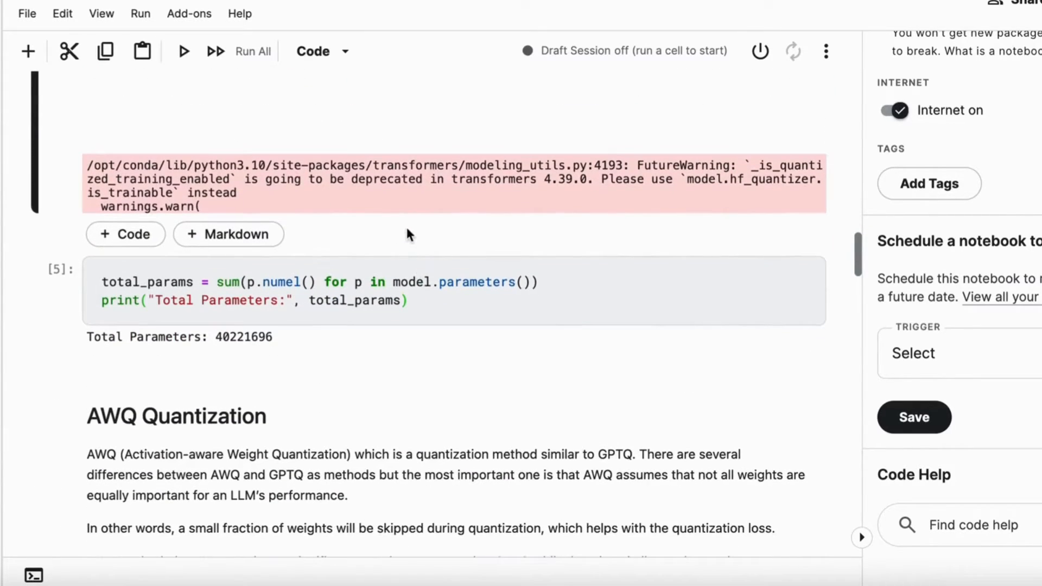
{"action": "left_click", "coordinate": [413, 301]}
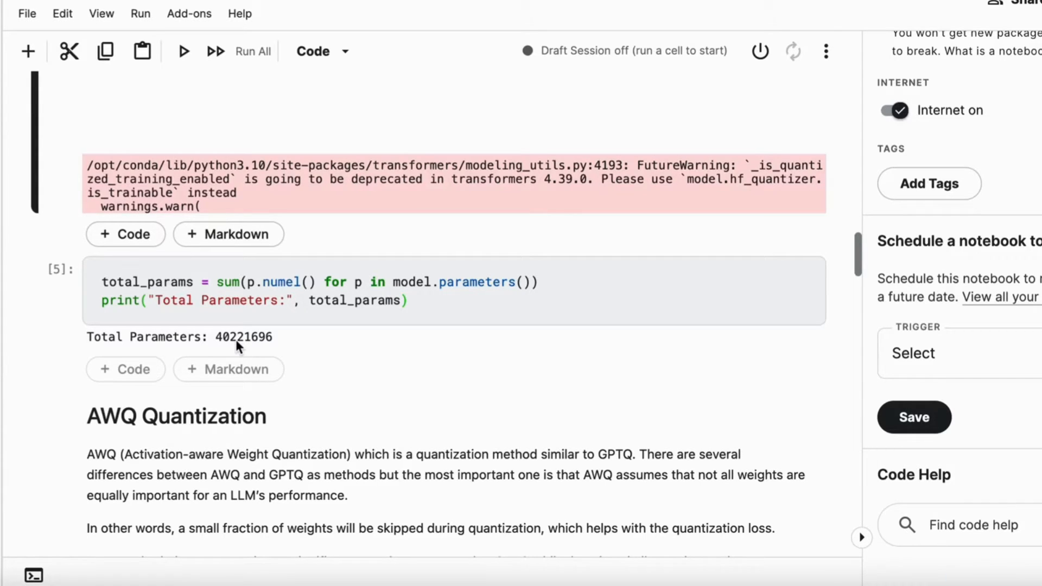
Step: Highlight the Mistral model name in model_path and the tokenizer-loading and quantize lines
{"action": "scroll", "scroll_direction": "down", "scroll_amount": 3}
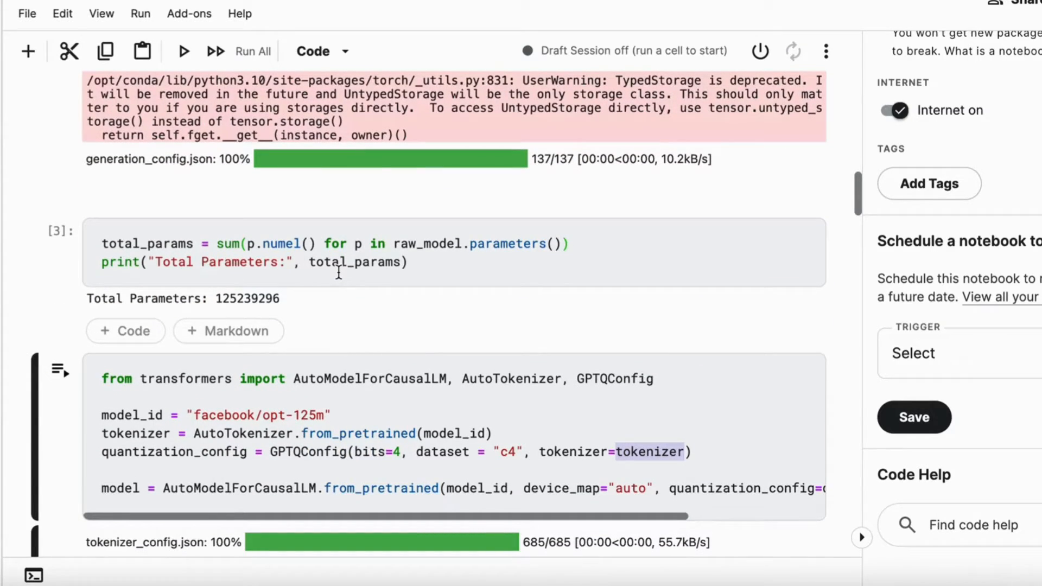
{"action": "scroll", "scroll_direction": "down", "scroll_amount": 3}
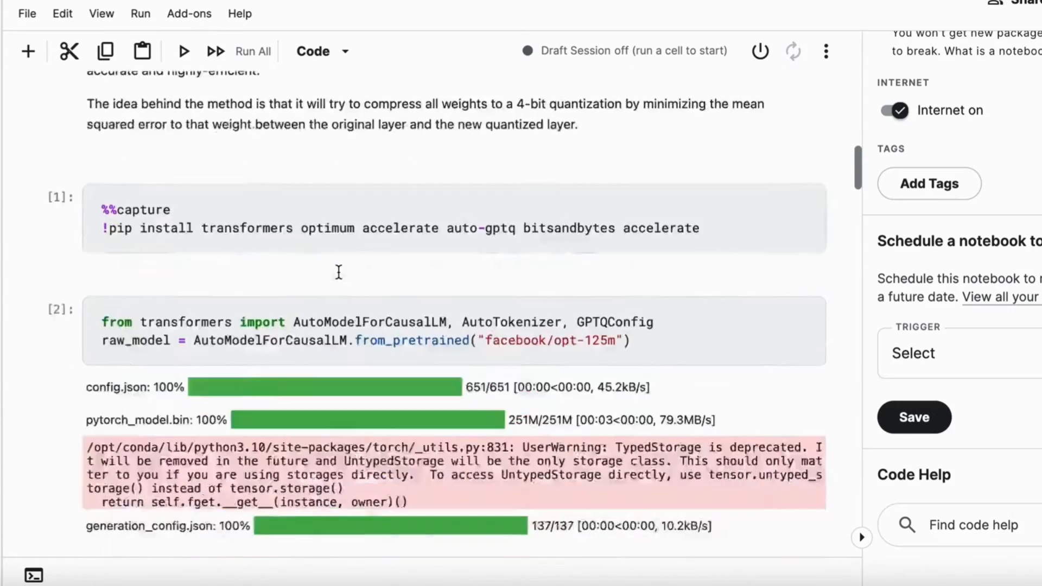
{"action": "scroll", "scroll_direction": "down", "scroll_amount": 3}
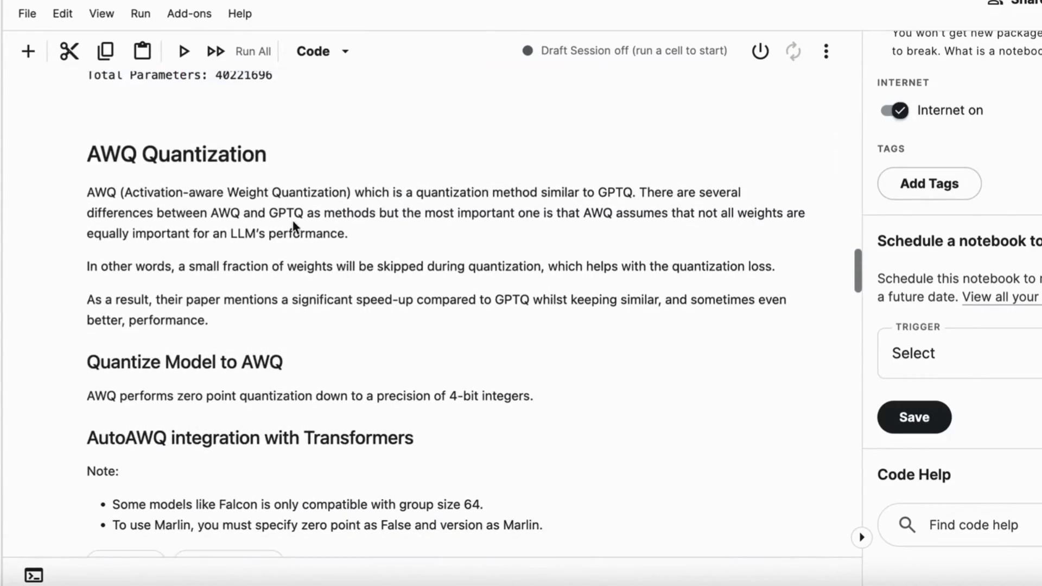
{"action": "scroll", "scroll_direction": "down", "scroll_amount": 3}
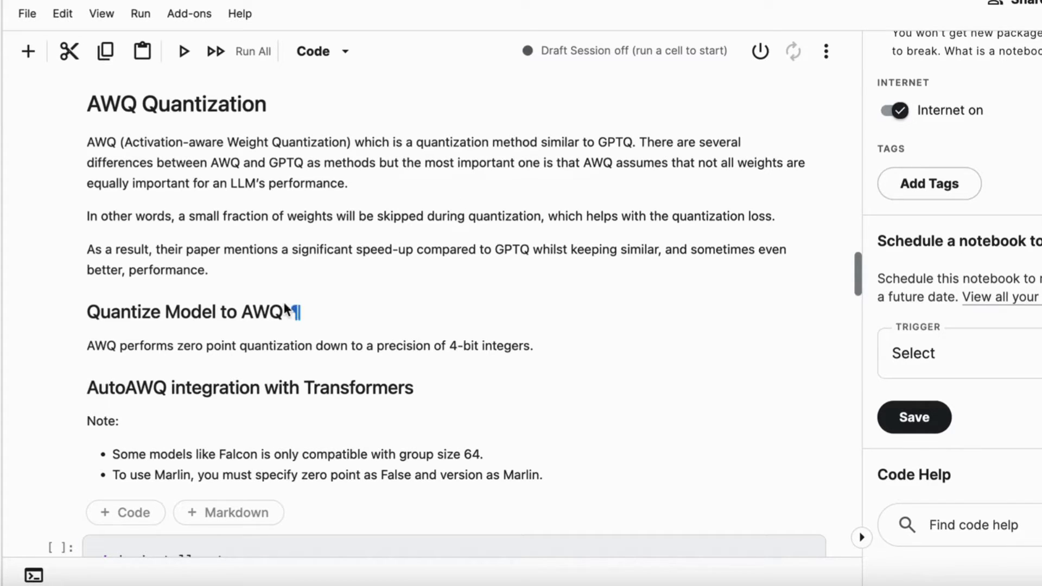
{"action": "mouse_move", "coordinate": [235, 372]}
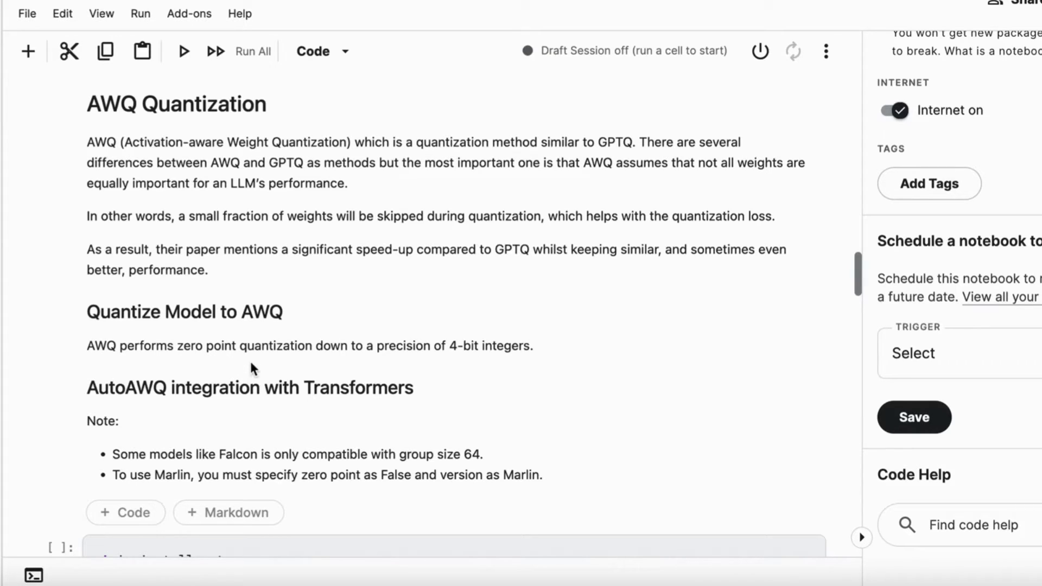
{"action": "mouse_move", "coordinate": [438, 301]}
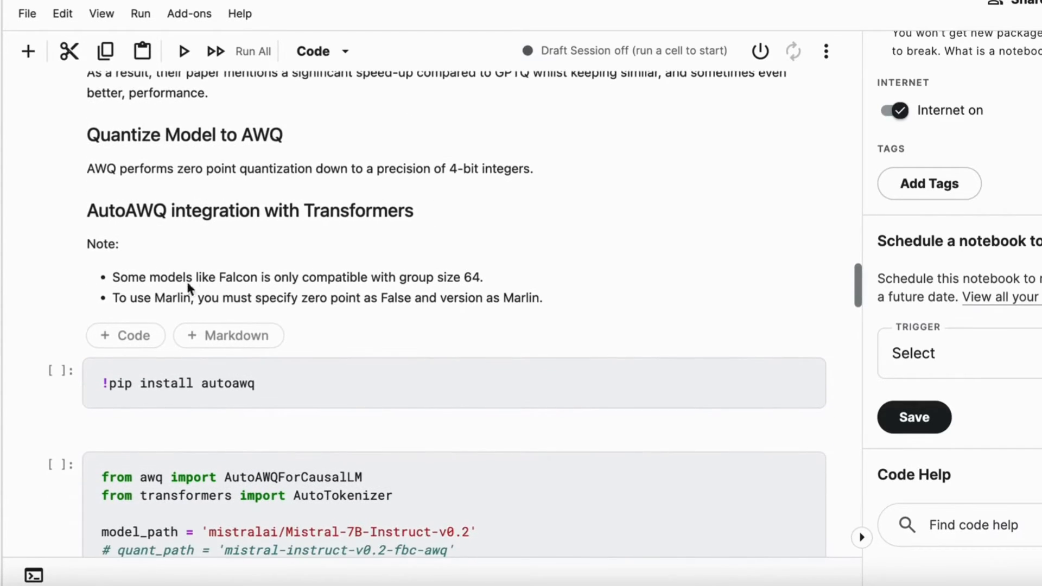
{"action": "mouse_move", "coordinate": [250, 292]}
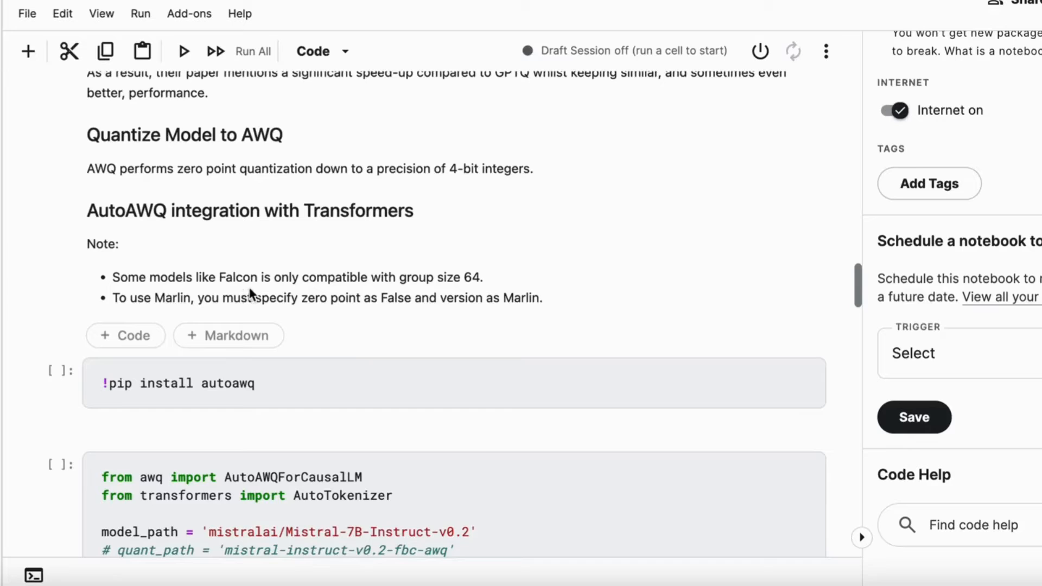
{"action": "mouse_move", "coordinate": [397, 294]}
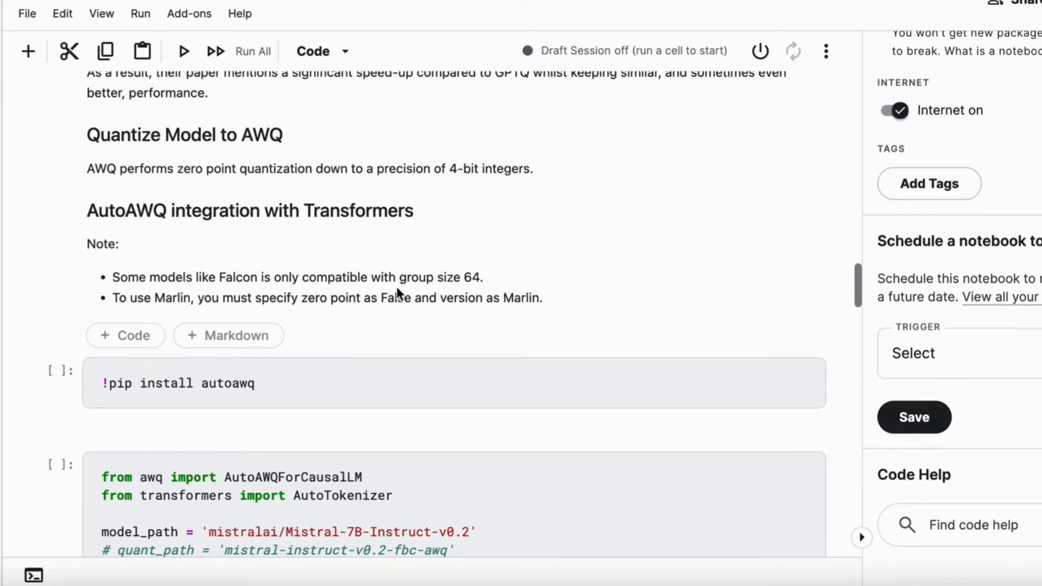
{"action": "mouse_move", "coordinate": [153, 306]}
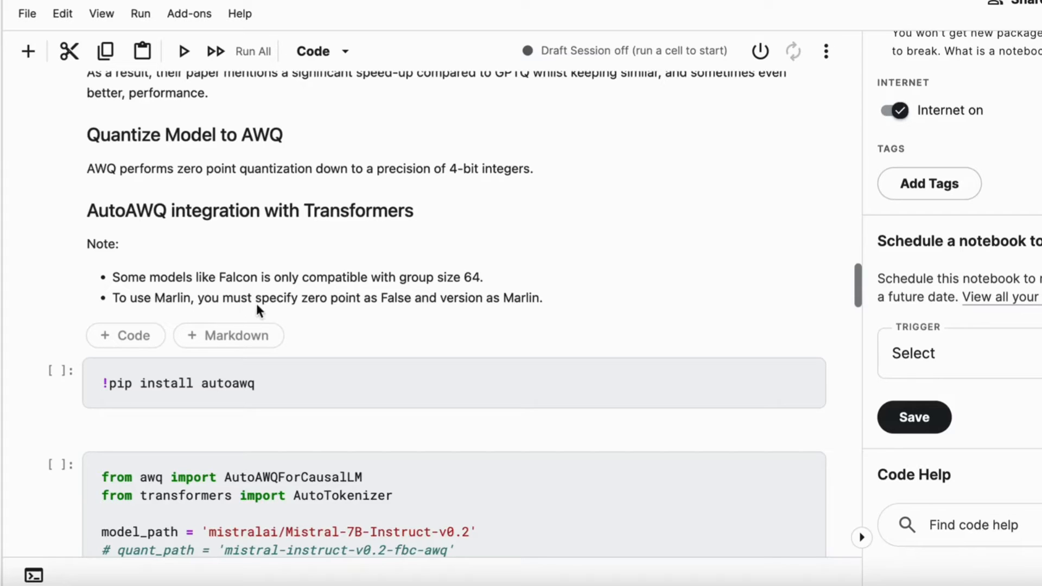
{"action": "mouse_move", "coordinate": [413, 311]}
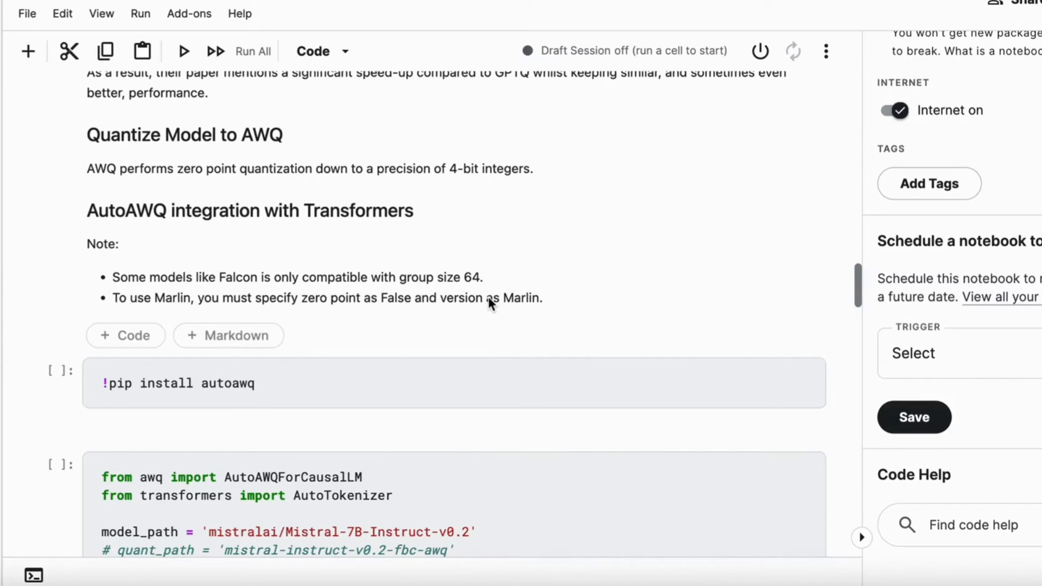
{"action": "scroll", "scroll_direction": "down", "scroll_amount": 3}
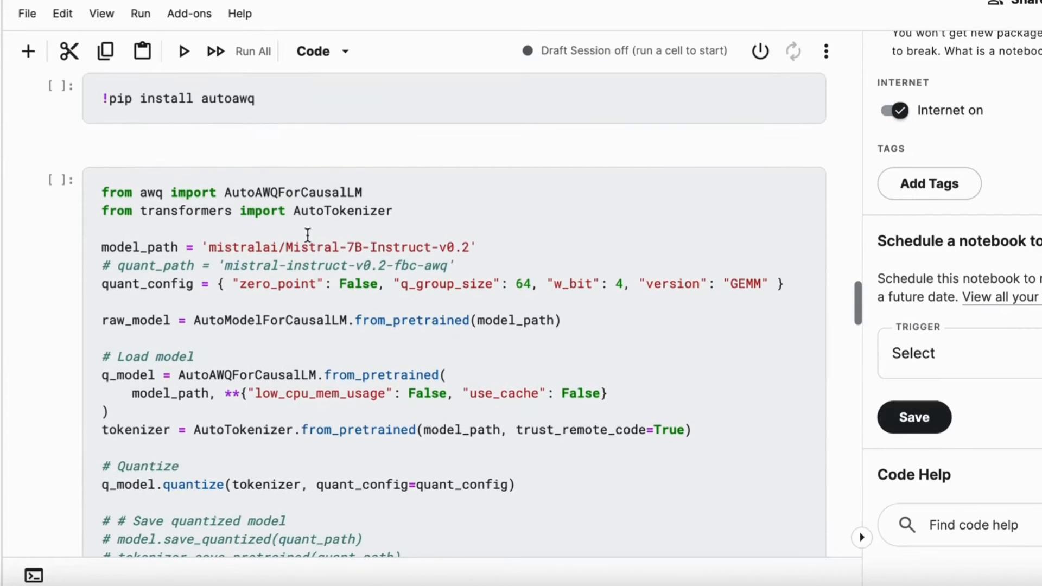
{"action": "double_click", "coordinate": [307, 246]}
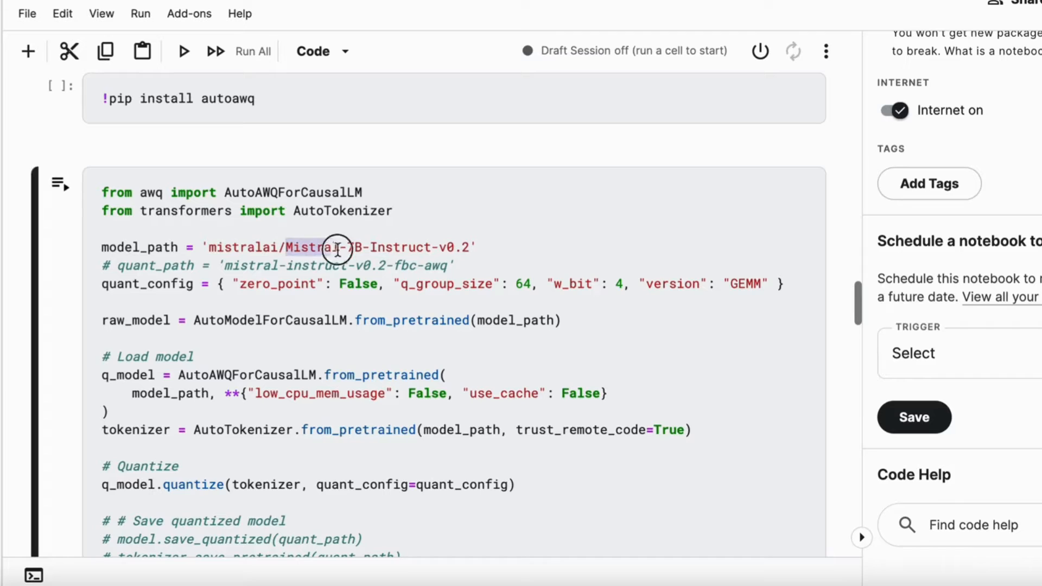
{"action": "left_click_drag", "start_coordinate": [338, 246], "coordinate": [439, 246]}
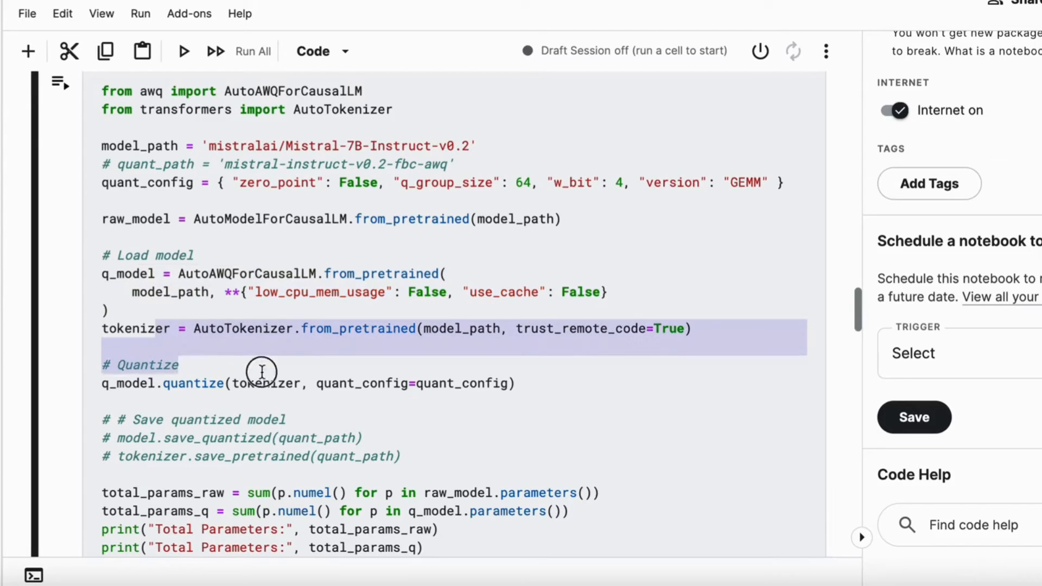
Step: Point out the BitsAndBytesConfig import and the load_in_4bit option in the config cell
{"action": "scroll", "scroll_direction": "down", "scroll_amount": 3}
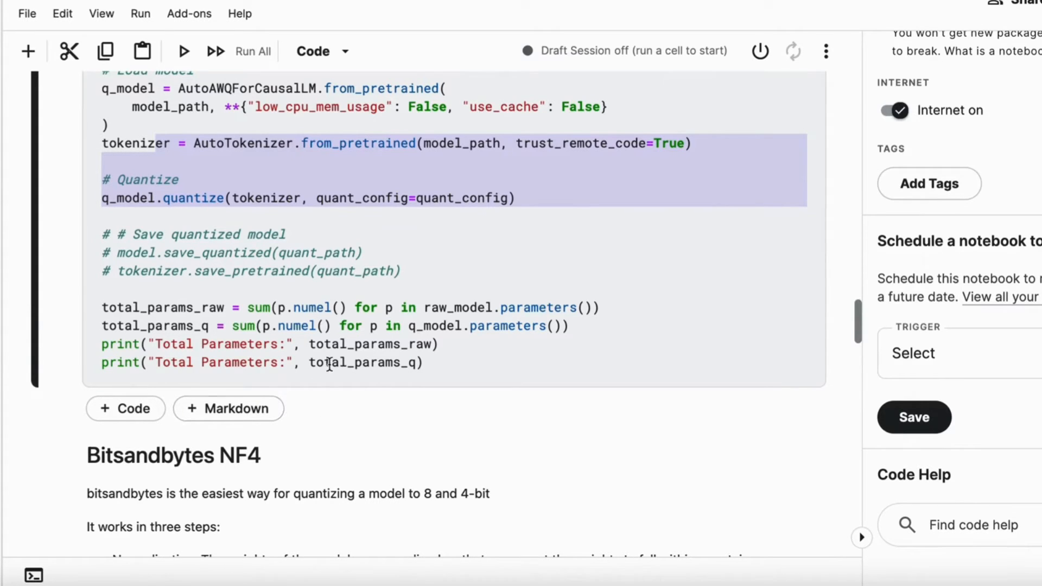
{"action": "scroll", "scroll_direction": "up", "scroll_amount": 3}
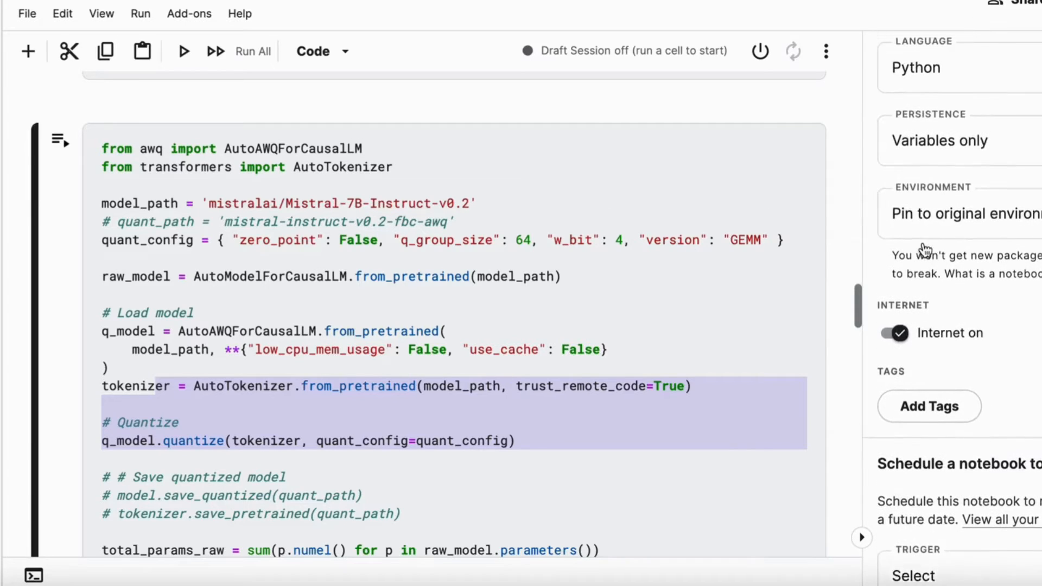
{"action": "scroll", "scroll_direction": "down", "scroll_amount": 3}
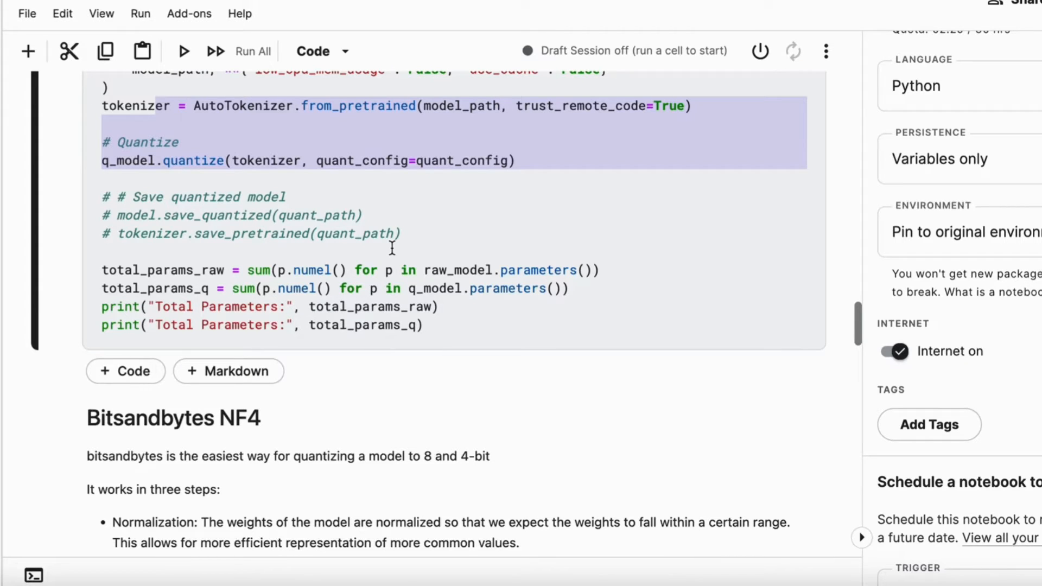
{"action": "scroll", "scroll_direction": "down", "scroll_amount": 3}
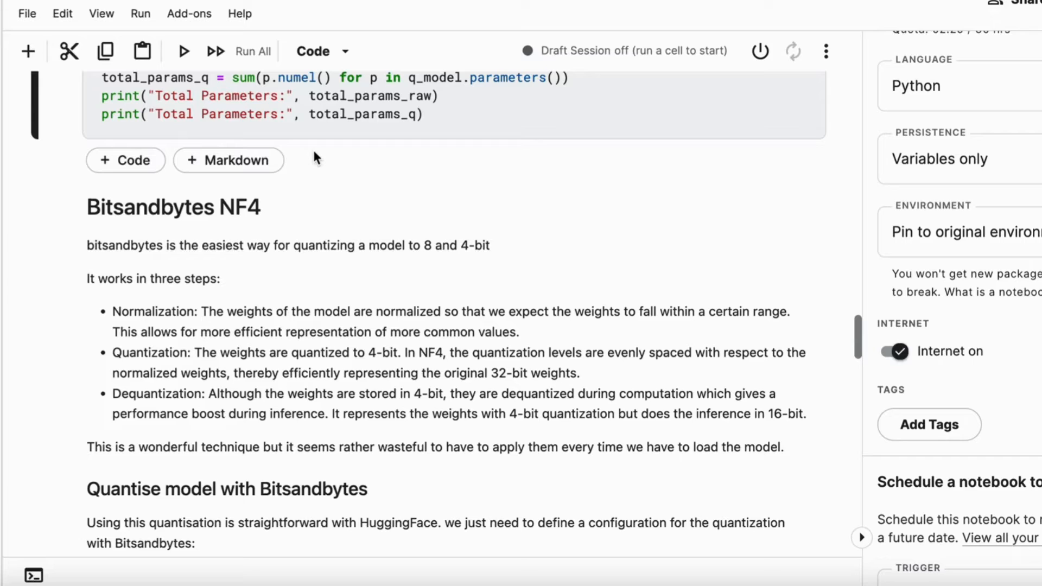
{"action": "mouse_move", "coordinate": [212, 301]}
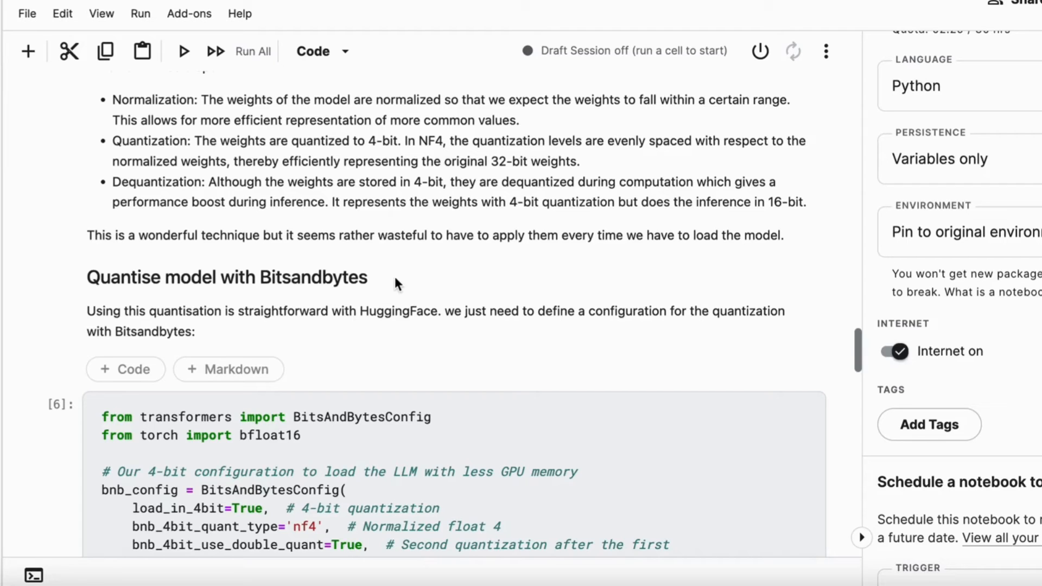
{"action": "scroll", "scroll_direction": "down", "scroll_amount": 3}
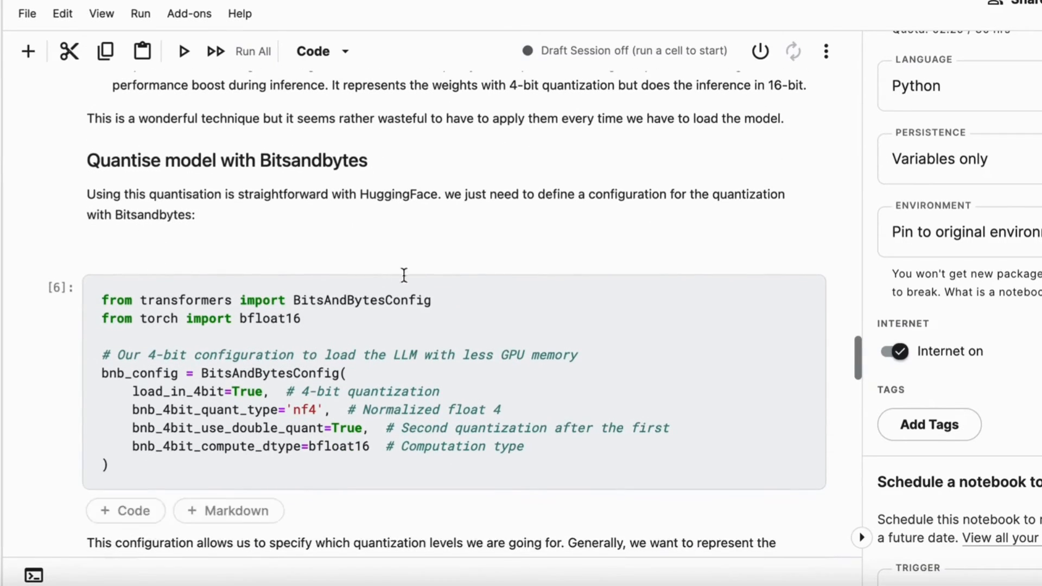
{"action": "scroll", "scroll_direction": "down", "scroll_amount": 3}
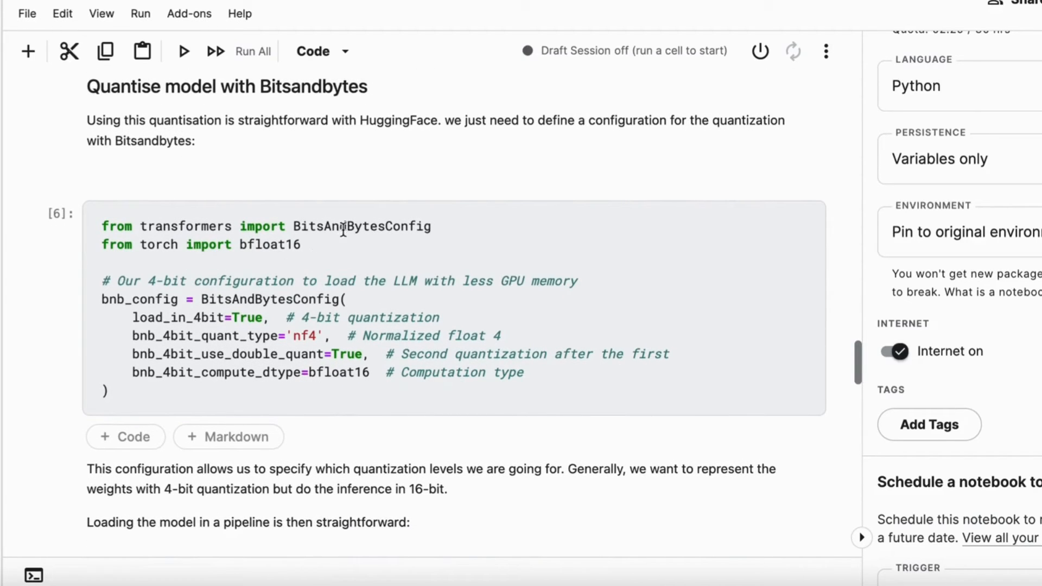
{"action": "double_click", "coordinate": [362, 226]}
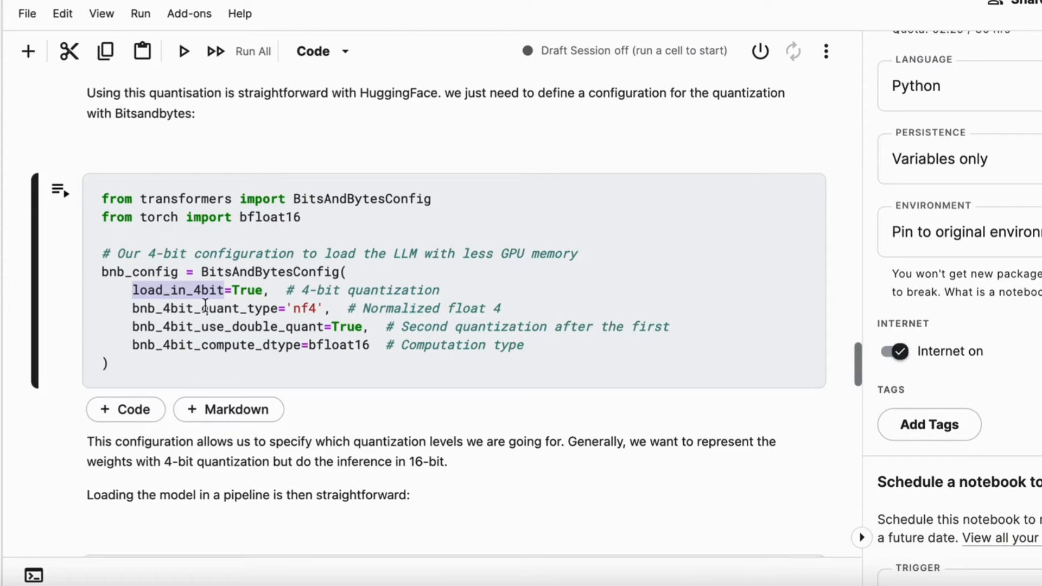
{"action": "double_click", "coordinate": [200, 307]}
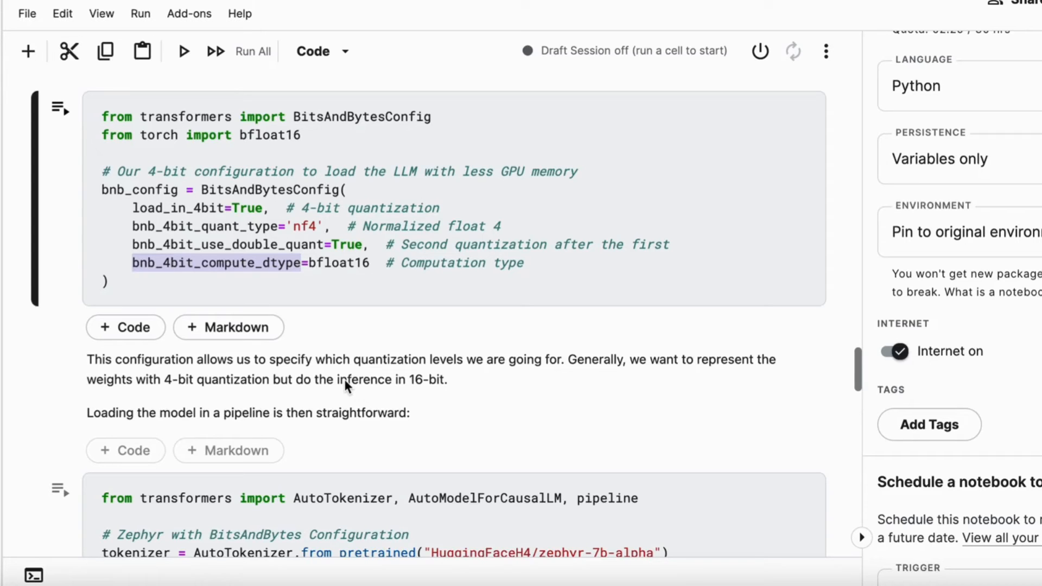
Step: Pick out the bnb_config argument in the model-loading cell and reveal the pirate-style tweet output
{"action": "scroll", "scroll_direction": "down", "scroll_amount": 3}
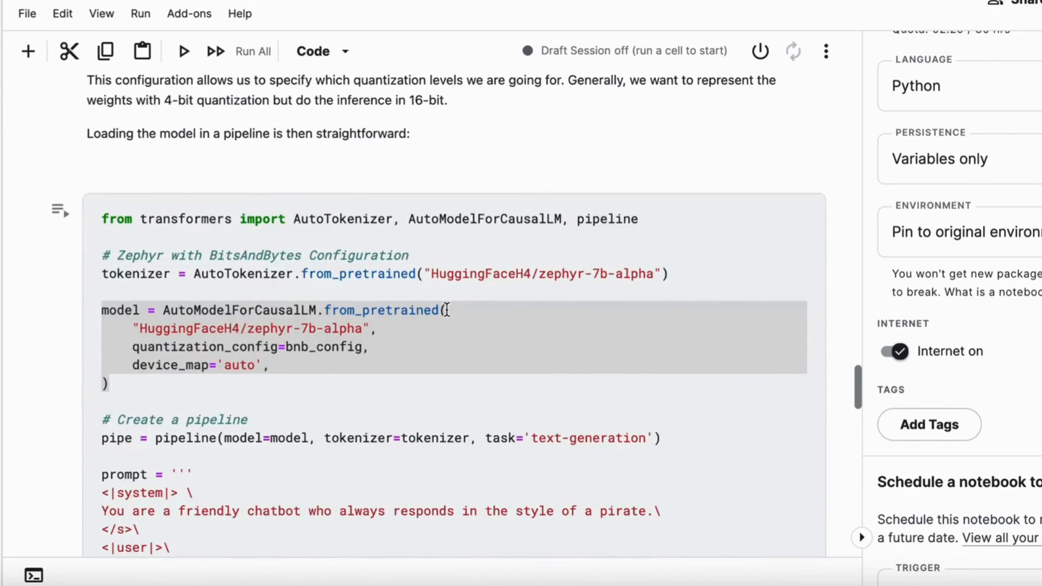
{"action": "left_click", "coordinate": [603, 273]}
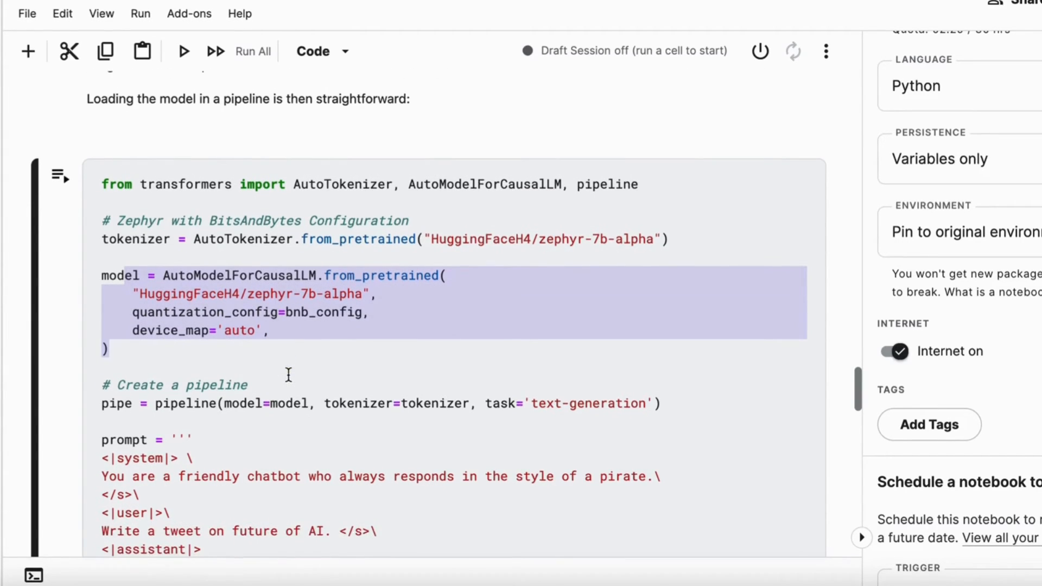
{"action": "double_click", "coordinate": [327, 312]}
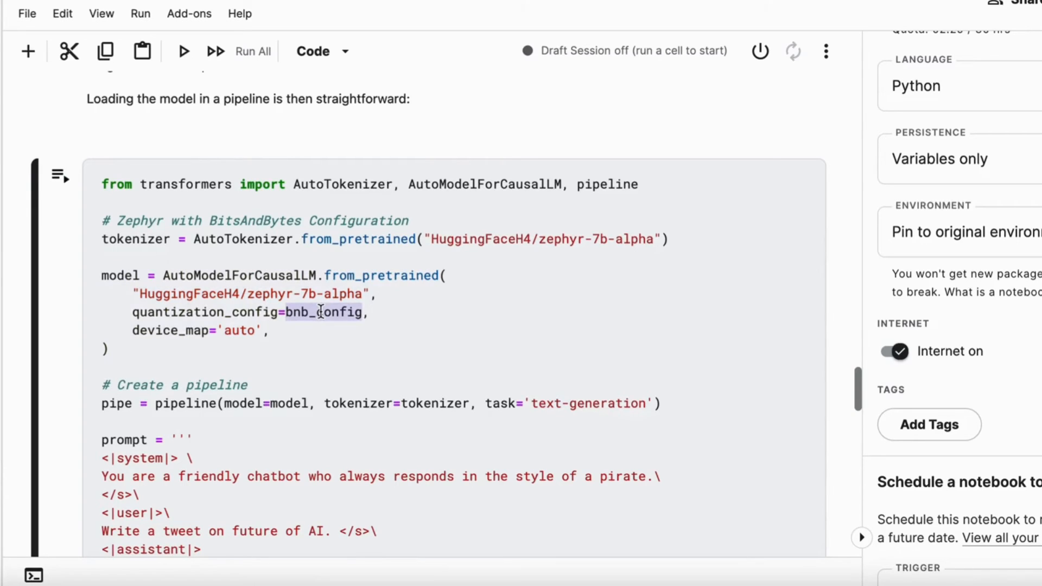
{"action": "scroll", "scroll_direction": "down", "scroll_amount": 3}
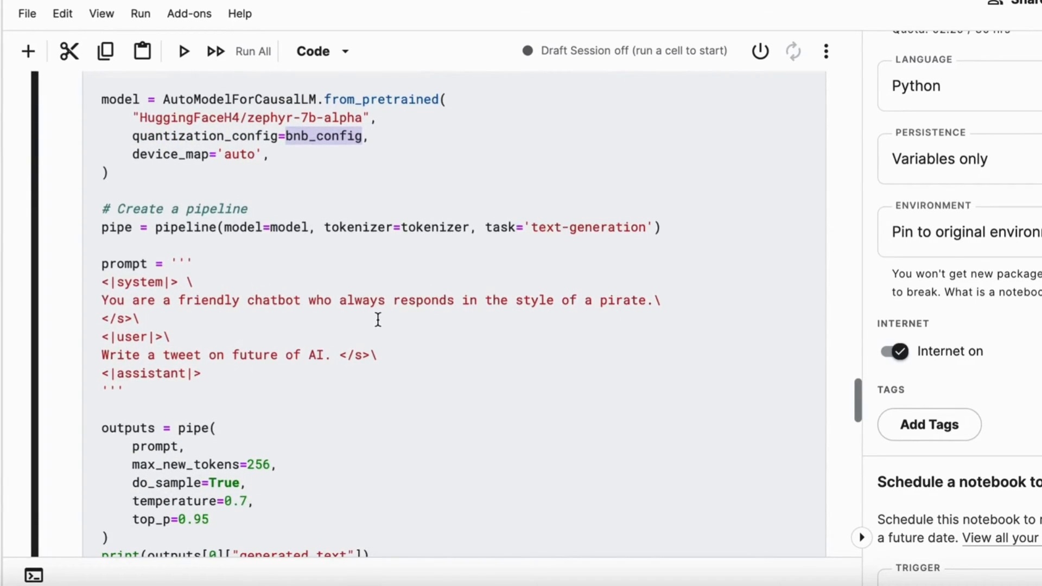
{"action": "mouse_move", "coordinate": [404, 319]}
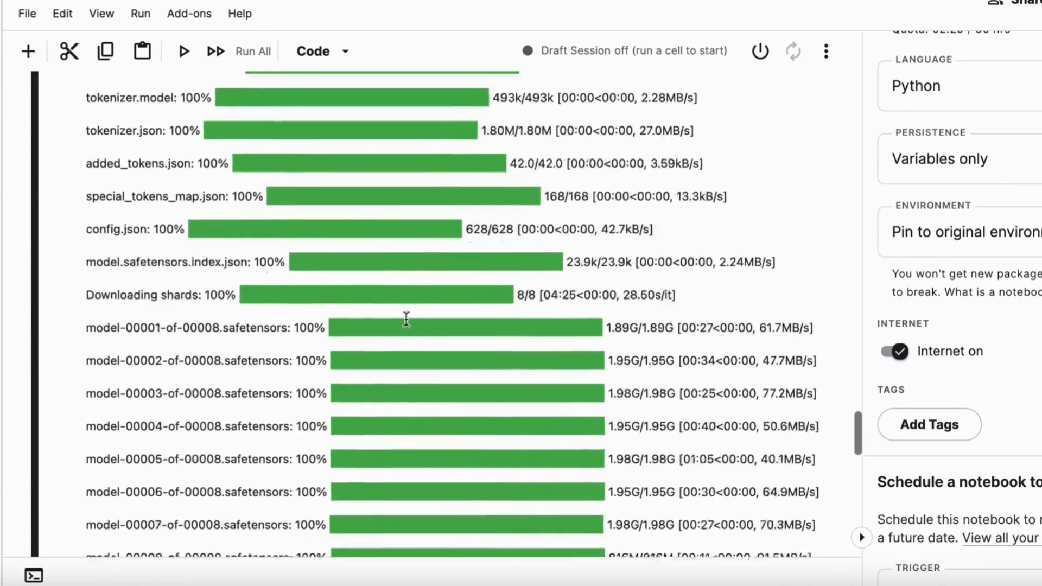
{"action": "scroll", "scroll_direction": "down", "scroll_amount": 3}
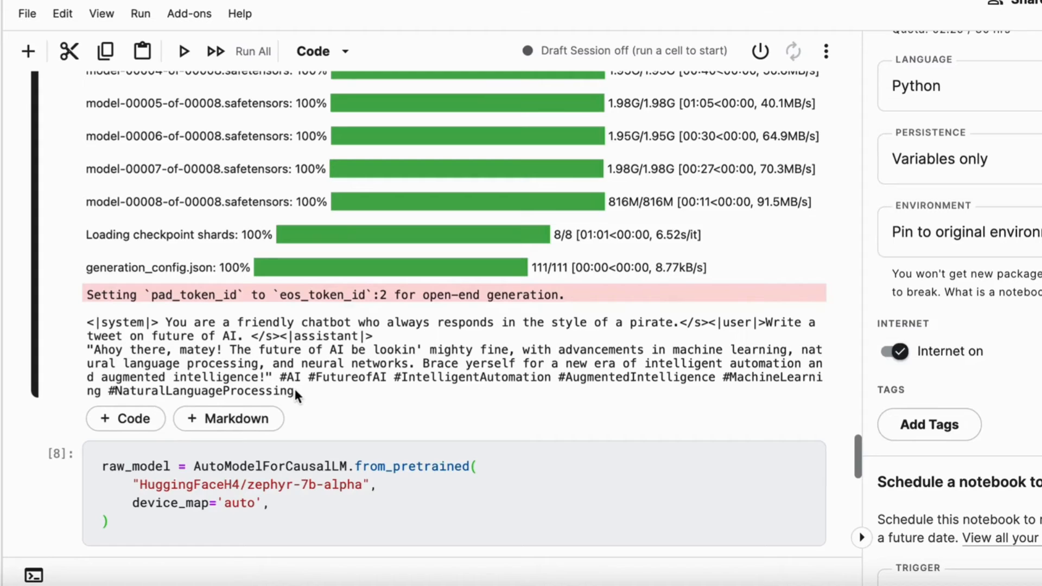
Step: Reveal the Total Parameters output: 7,241,732,096 raw versus 3,752,071,168 quantized
{"action": "scroll", "scroll_direction": "down", "scroll_amount": 3}
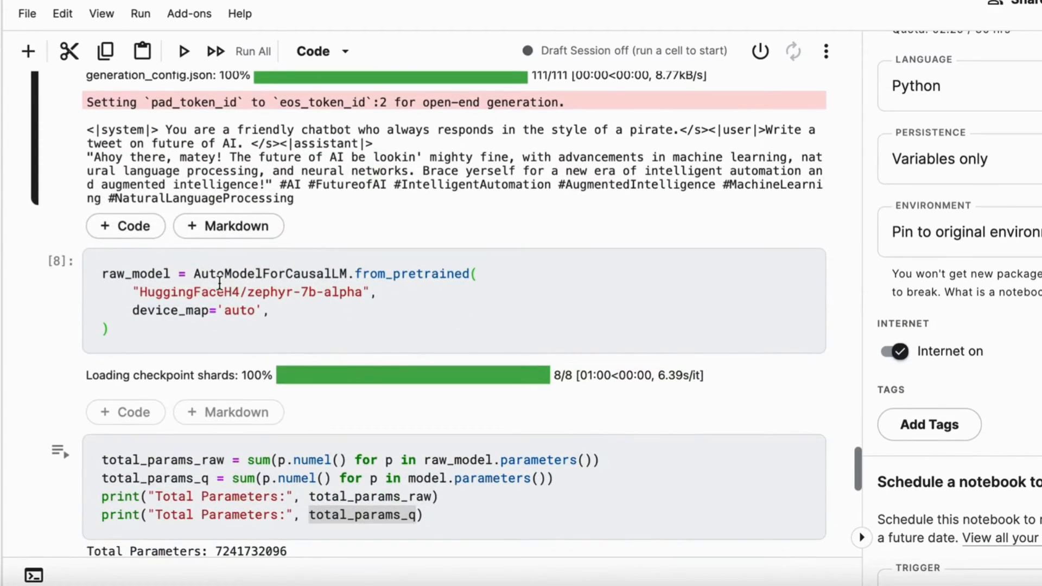
{"action": "scroll", "scroll_direction": "down", "scroll_amount": 3}
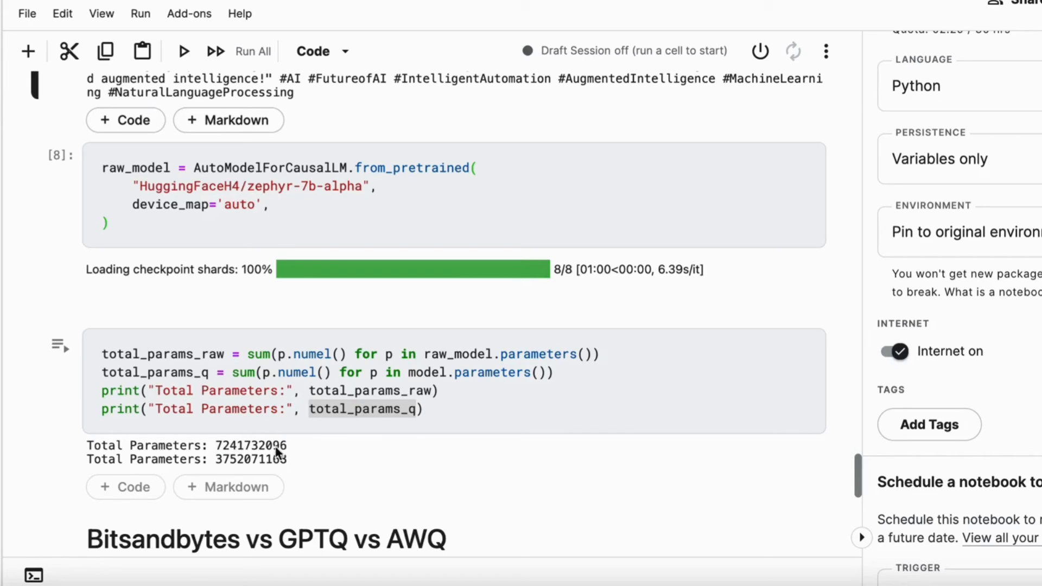
{"action": "mouse_move", "coordinate": [228, 458]}
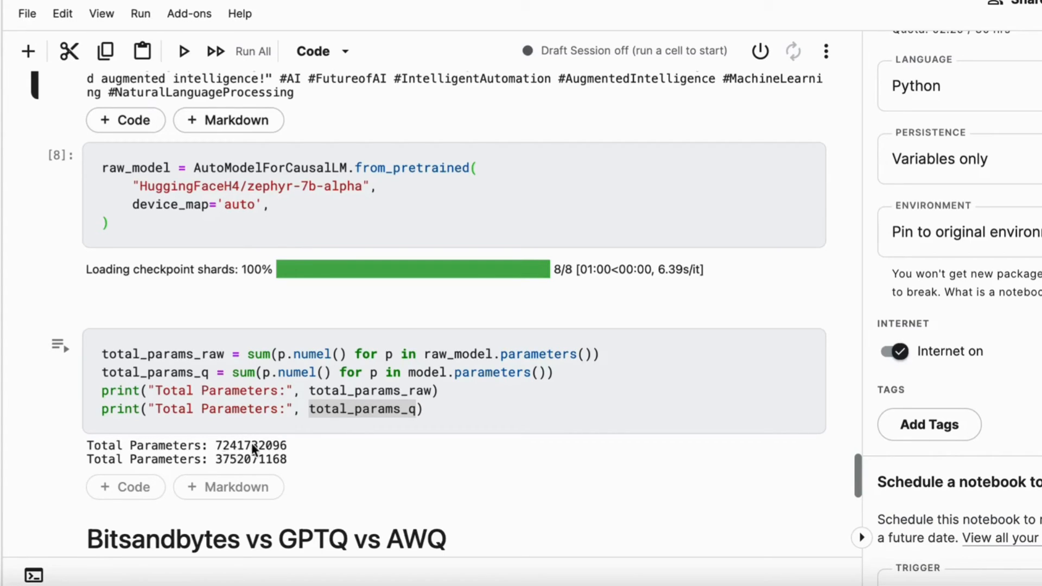
{"action": "mouse_move", "coordinate": [391, 420]}
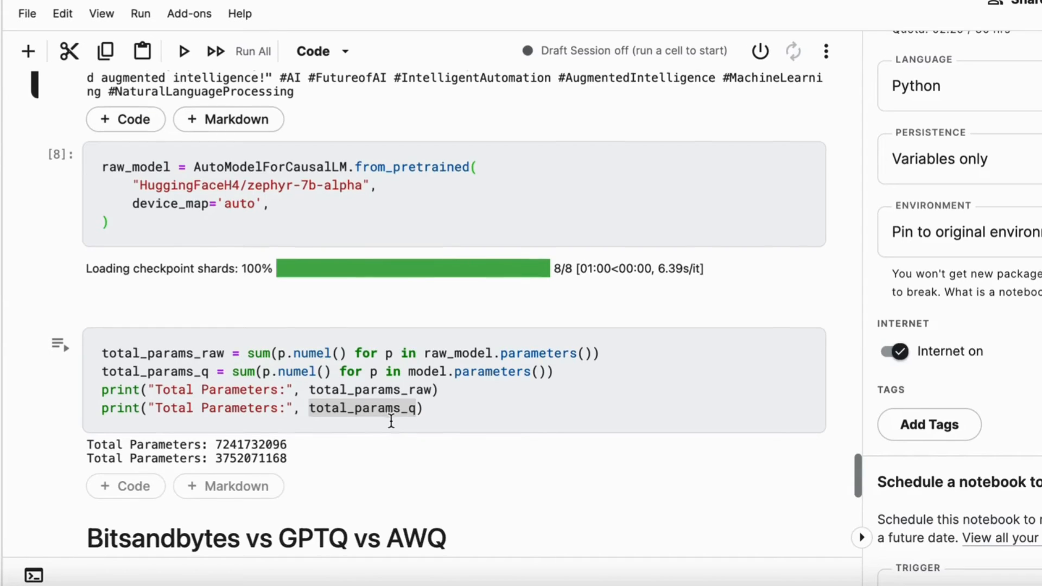
Step: Scroll through the Bitsandbytes and GPTQ pros, GPTQ challenges, down to the AWQ heading
{"action": "scroll", "scroll_direction": "down", "scroll_amount": 3}
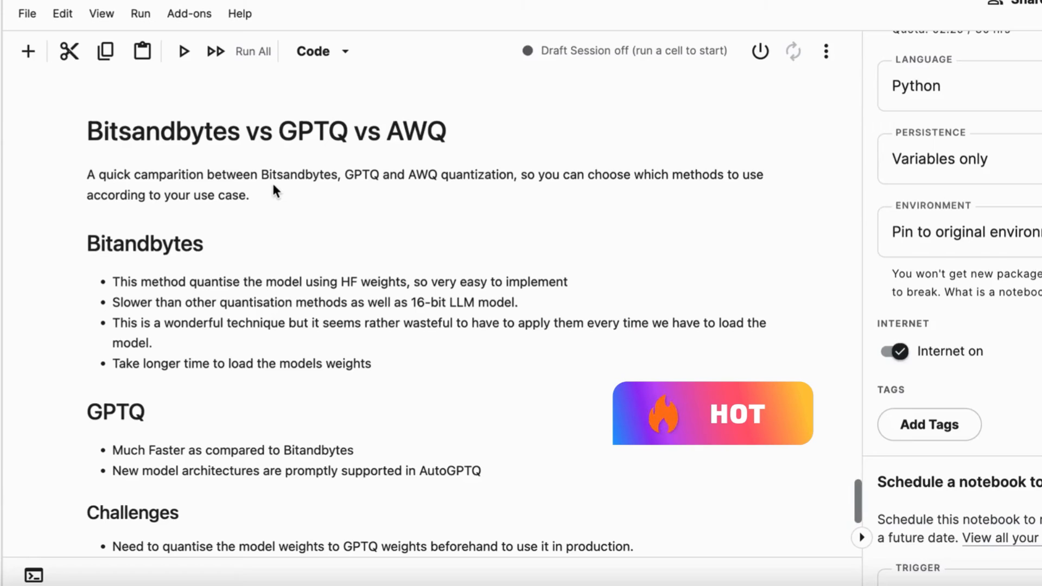
{"action": "scroll", "scroll_direction": "down", "scroll_amount": 3}
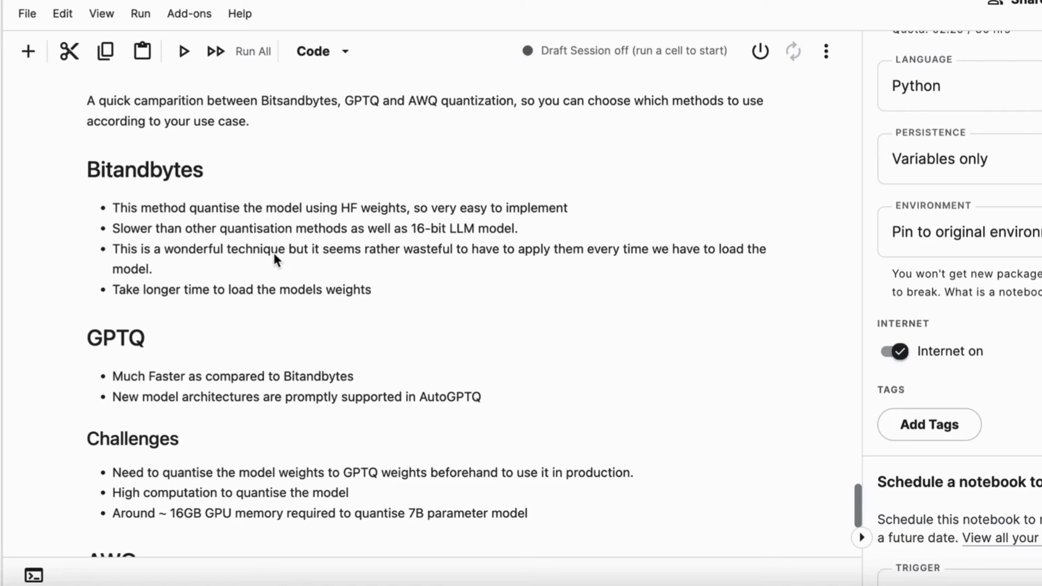
{"action": "mouse_move", "coordinate": [345, 265]}
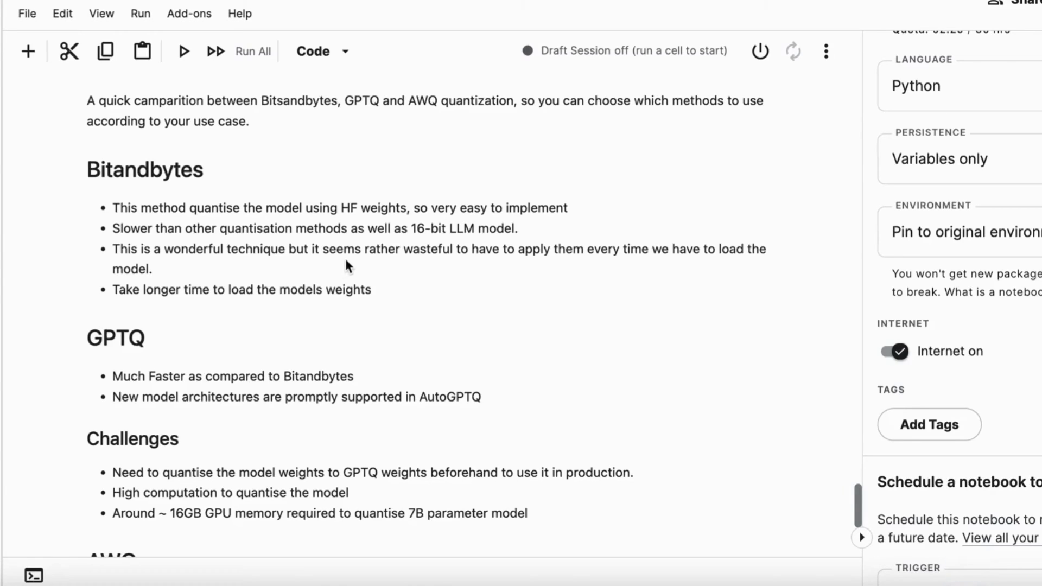
{"action": "mouse_move", "coordinate": [448, 259]}
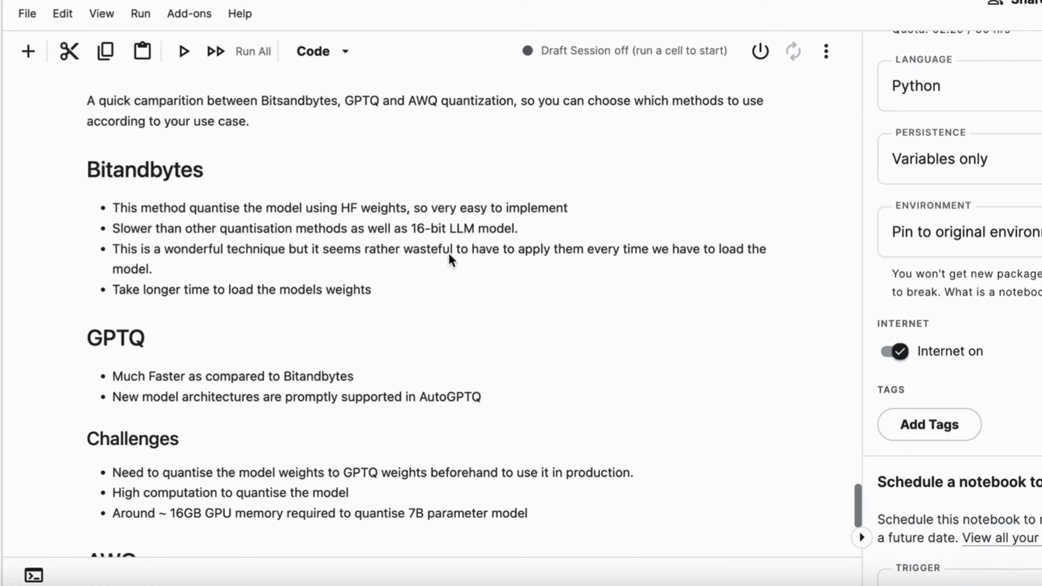
{"action": "mouse_move", "coordinate": [587, 258]}
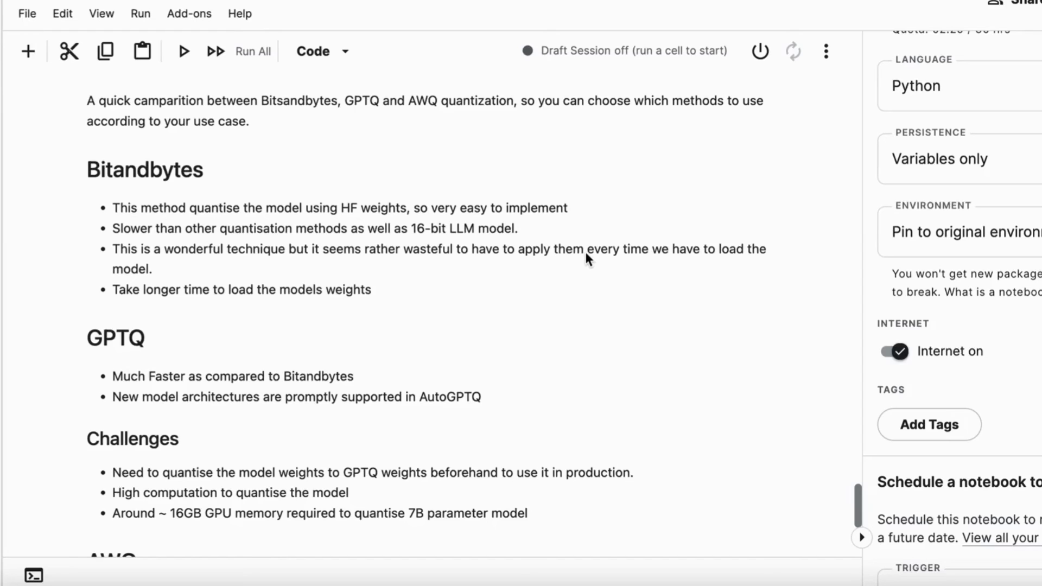
{"action": "mouse_move", "coordinate": [357, 287]}
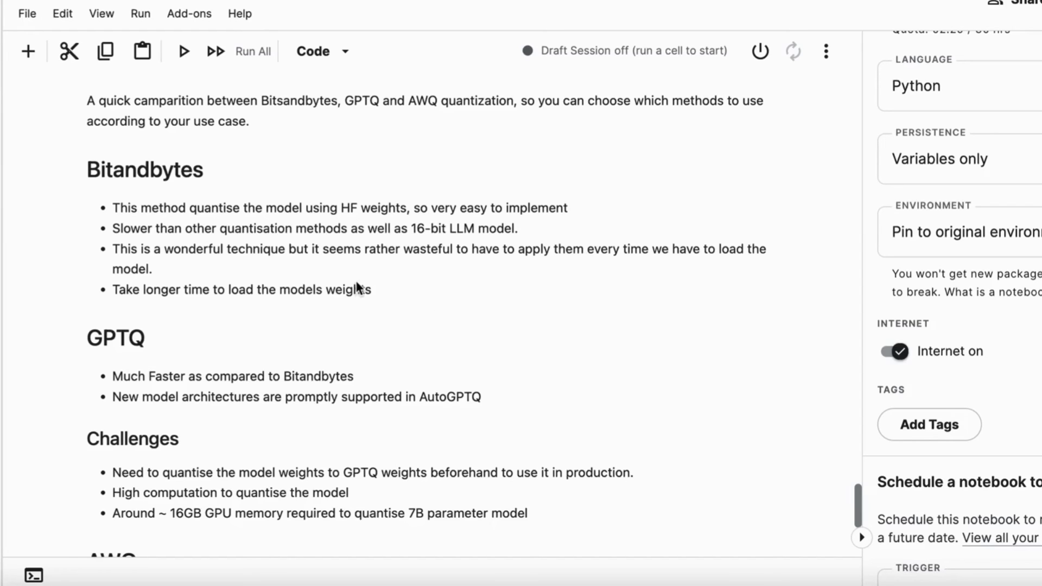
{"action": "scroll", "scroll_direction": "down", "scroll_amount": 3}
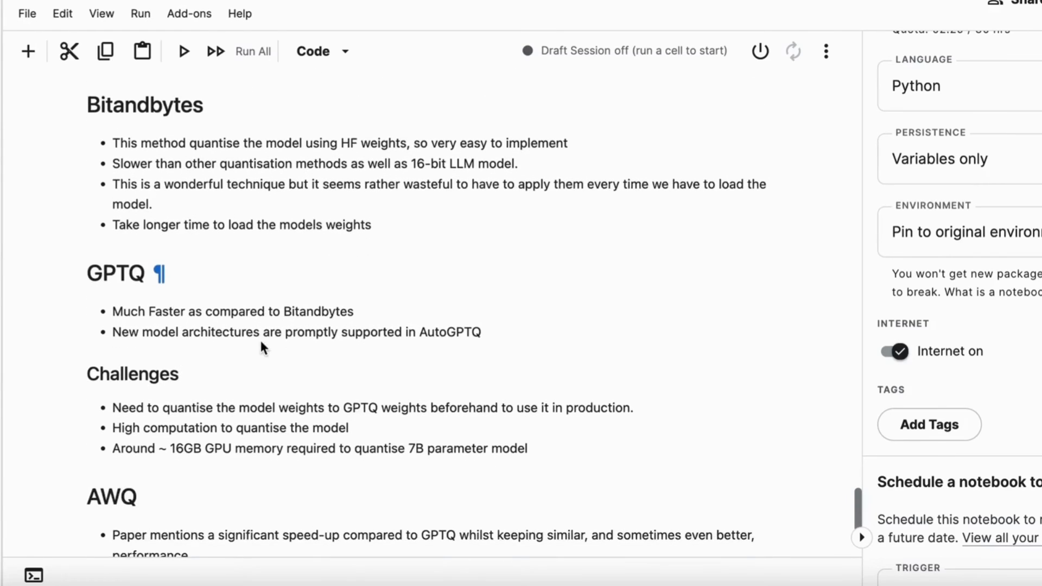
{"action": "mouse_move", "coordinate": [304, 286]}
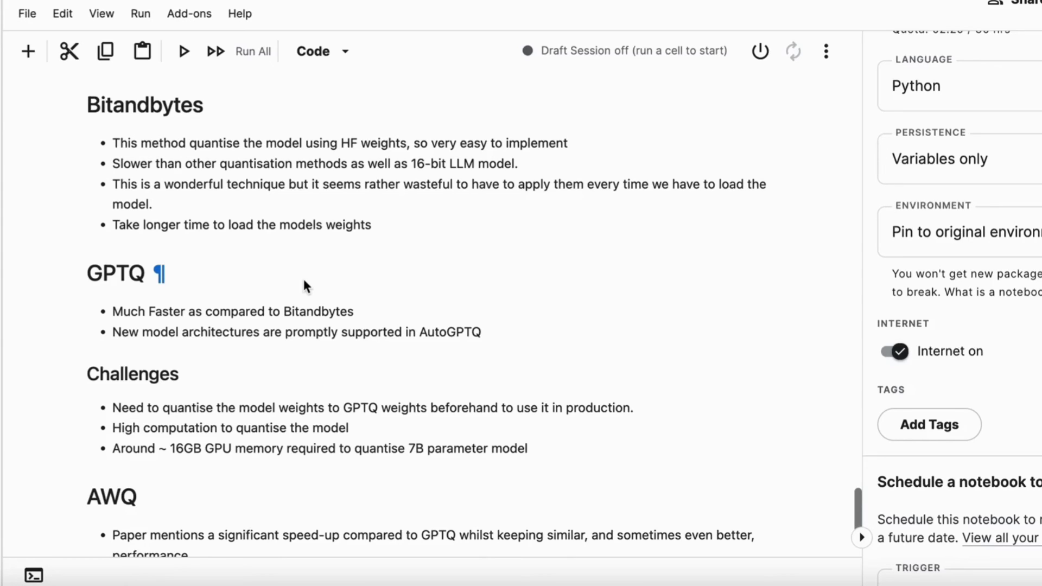
{"action": "scroll", "scroll_direction": "down", "scroll_amount": 3}
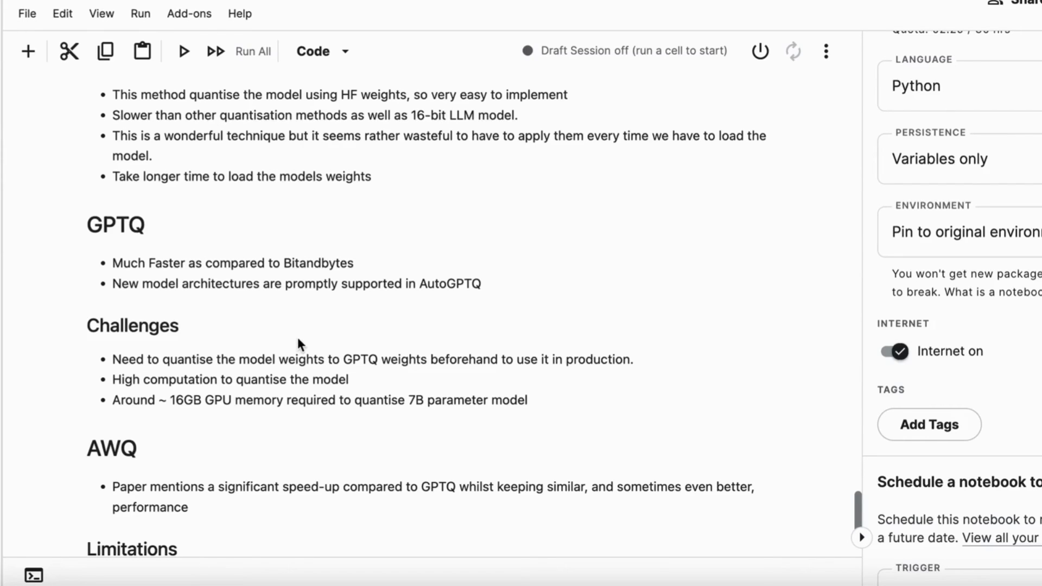
Step: Return to the pipeline cell's shard and tokenizer download bars at 100%
{"action": "scroll", "scroll_direction": "down", "scroll_amount": 3}
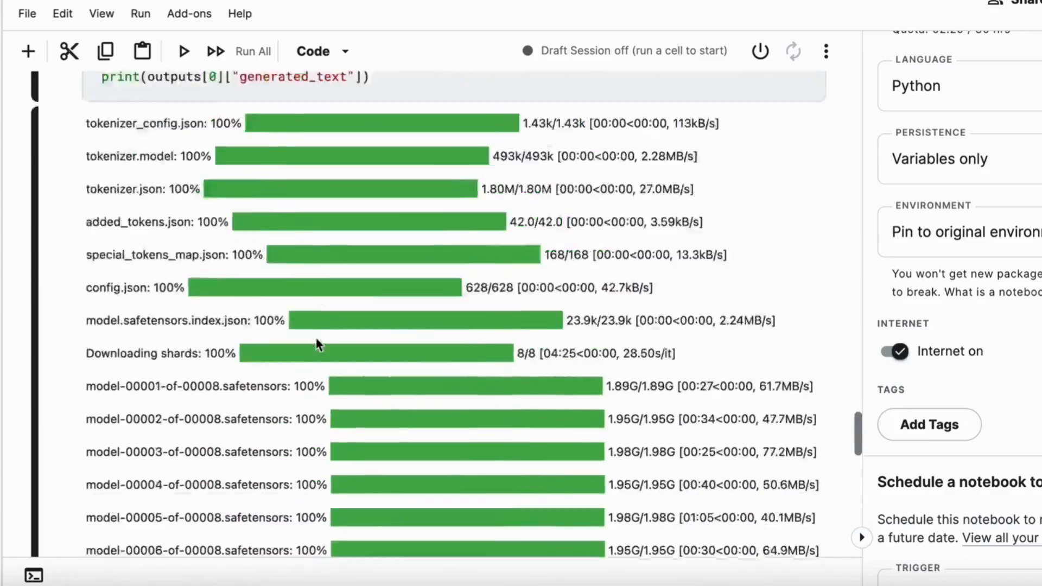
Step: Scroll to the 4-bit GPTQConfig cell for facebook/opt-125m with its tokenizer downloads
{"action": "scroll", "scroll_direction": "down", "scroll_amount": 3}
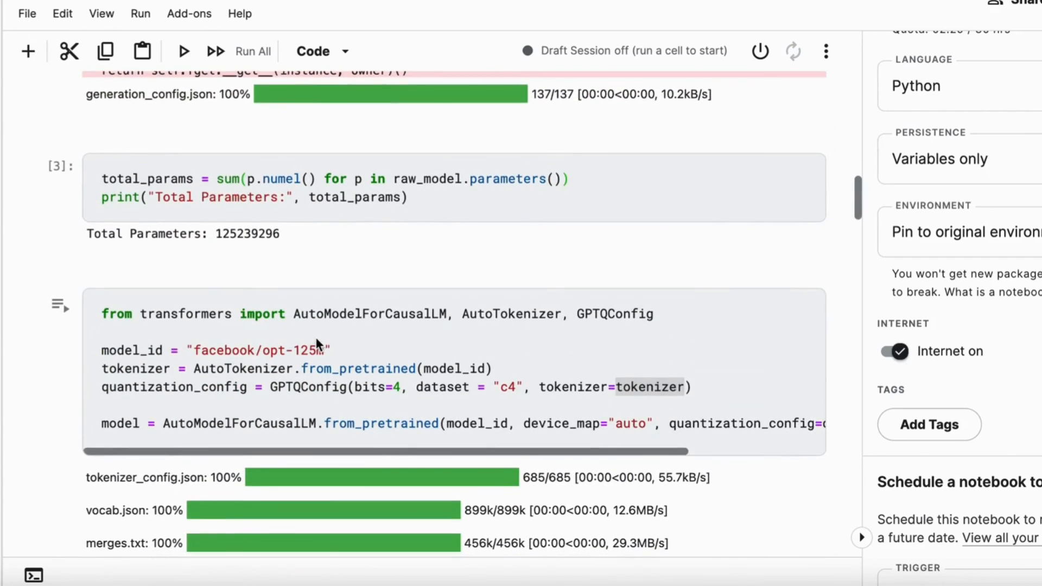
{"action": "scroll", "scroll_direction": "down", "scroll_amount": 3}
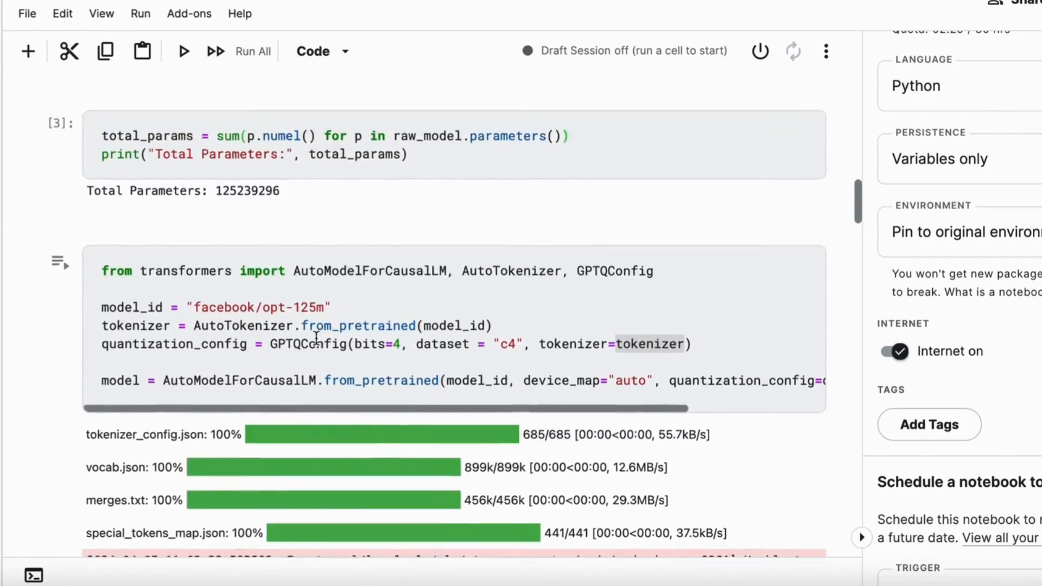